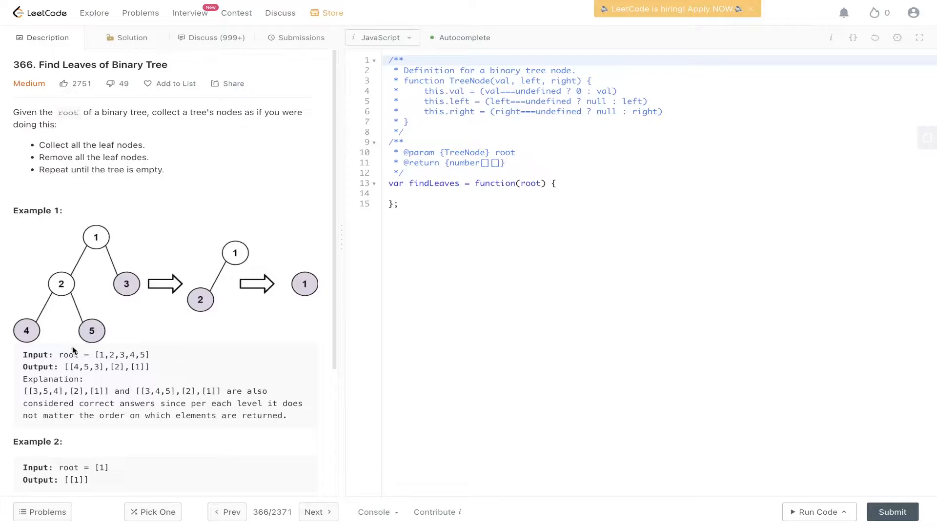
pyautogui.moveTo(135, 288)
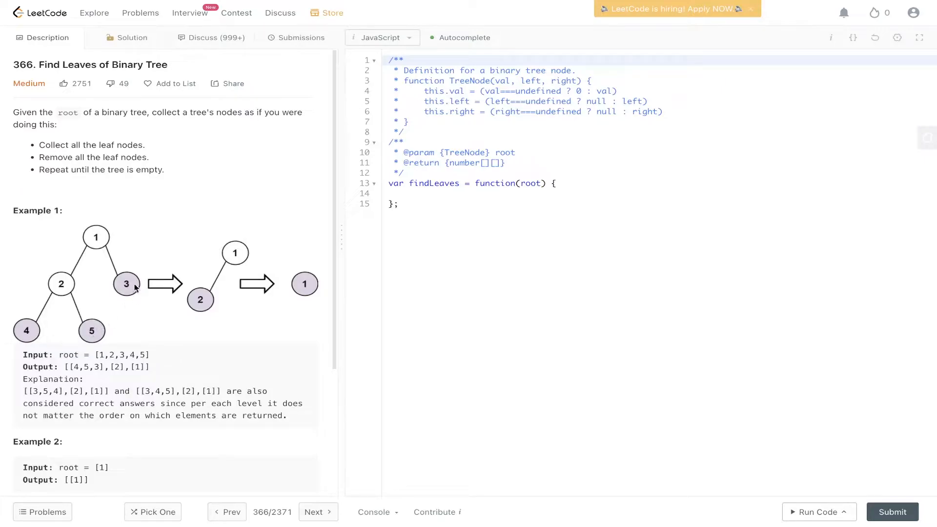
pyautogui.moveTo(34, 290)
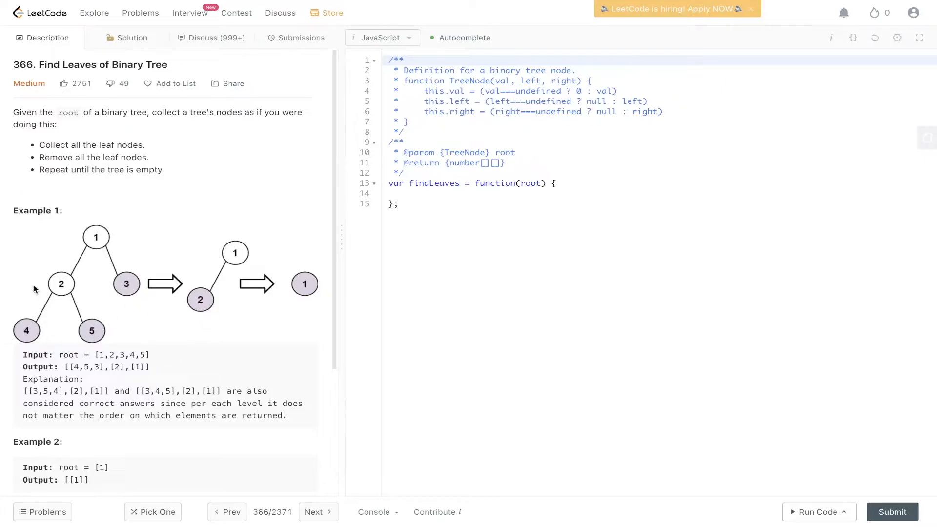
pyautogui.moveTo(270, 301)
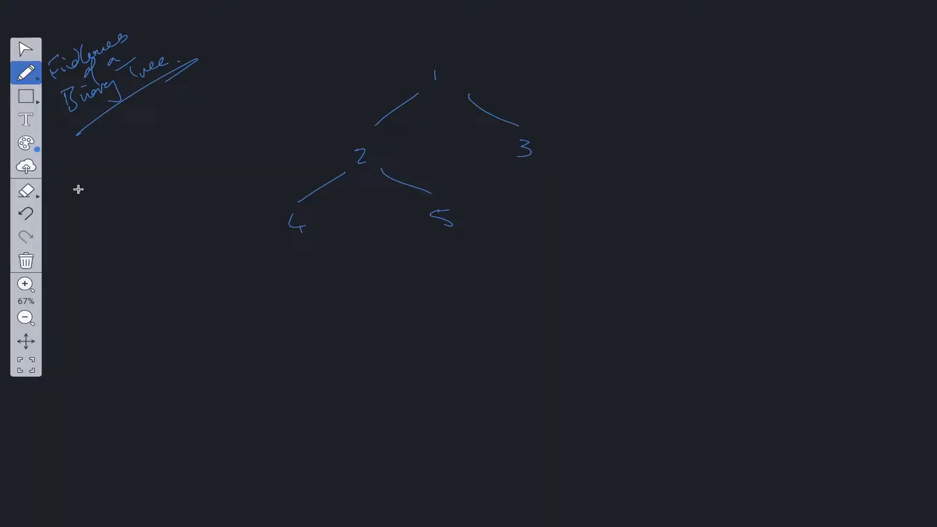
# Step: Handwrite 'DFS', 'Post Order' and 'left, right, root' as approach notes under the title
pyautogui.moveTo(75, 179); pyautogui.dragTo(149, 197)
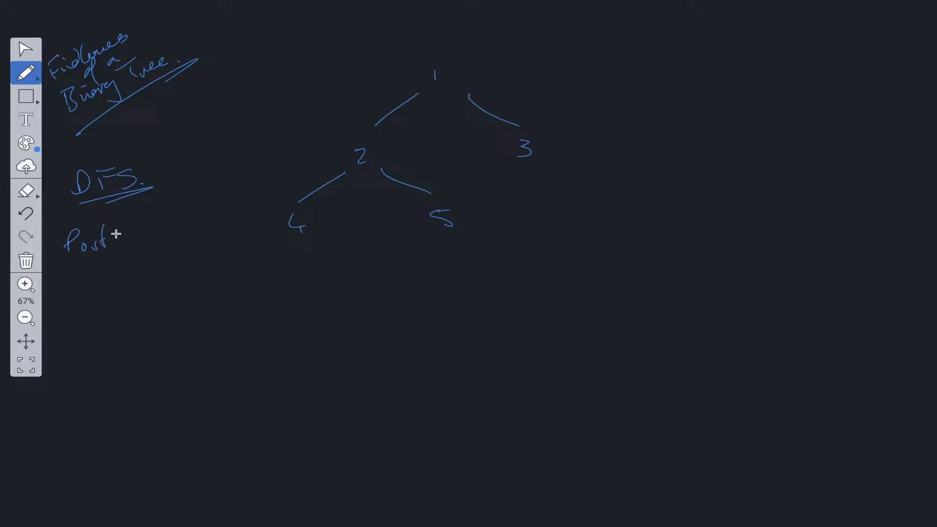
pyautogui.moveTo(117, 233); pyautogui.dragTo(170, 239)
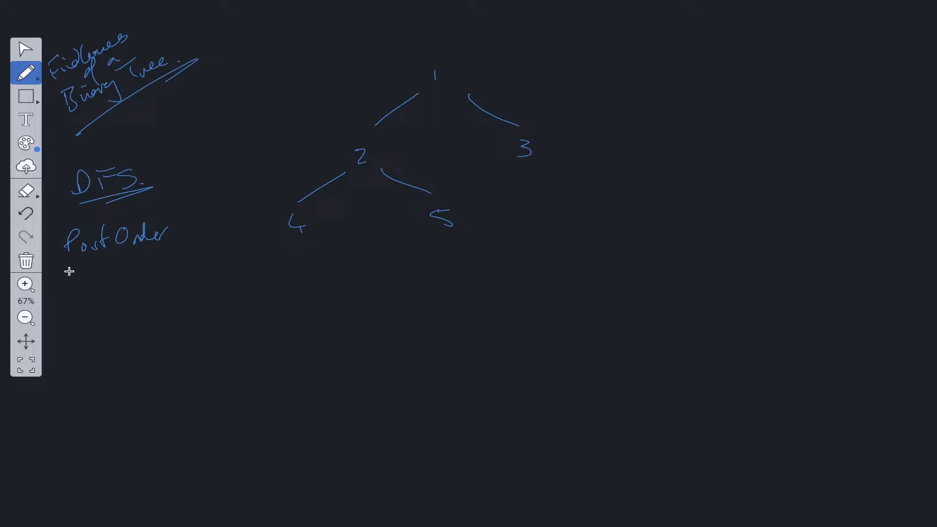
pyautogui.moveTo(59, 287); pyautogui.dragTo(125, 278)
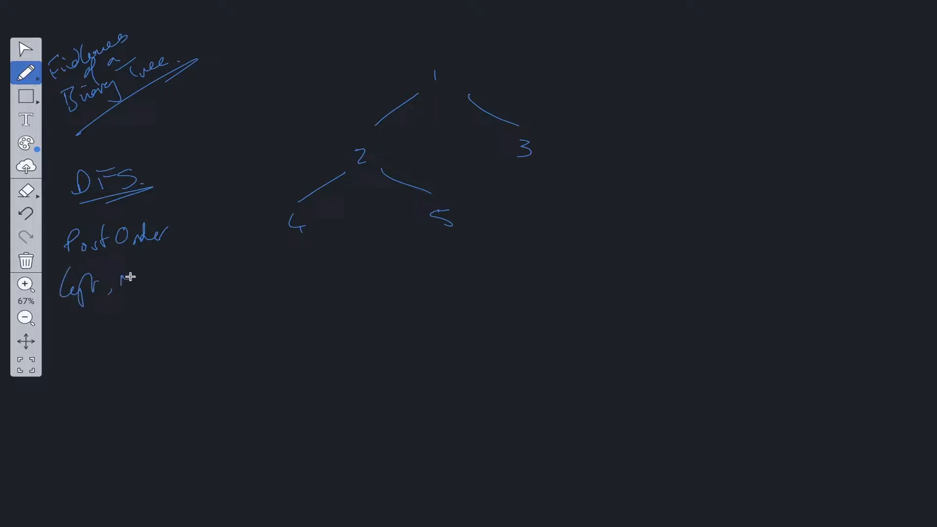
pyautogui.moveTo(123, 278); pyautogui.dragTo(179, 281)
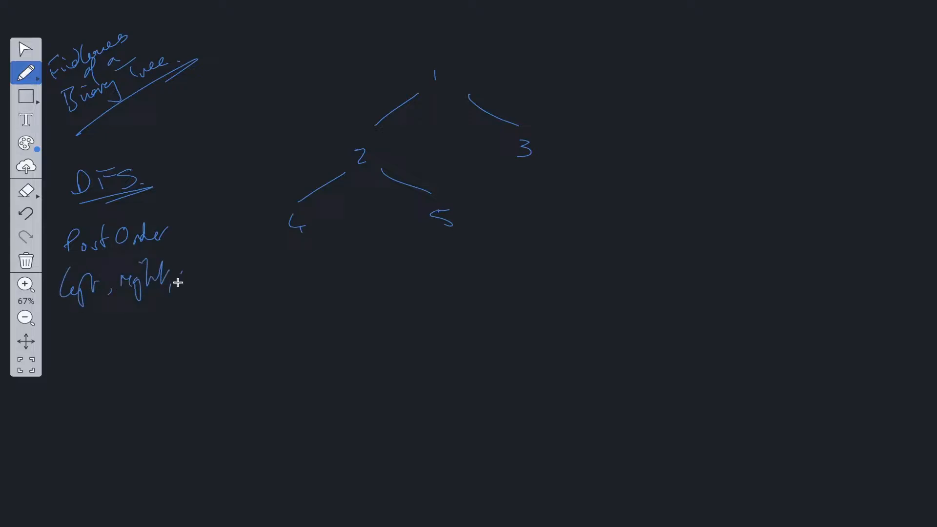
pyautogui.moveTo(179, 275); pyautogui.dragTo(206, 281)
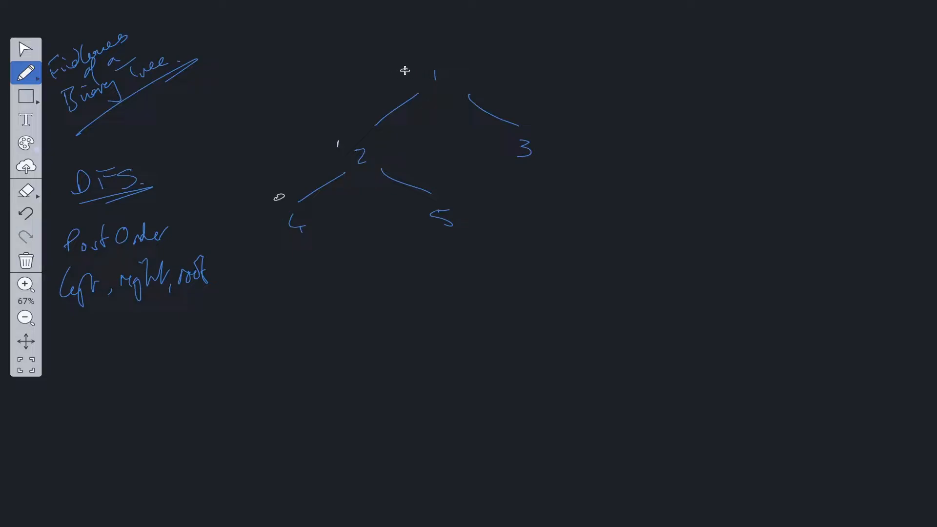
# Step: Write height label 2 beside root node 1
pyautogui.moveTo(457, 69); pyautogui.dragTo(469, 216)
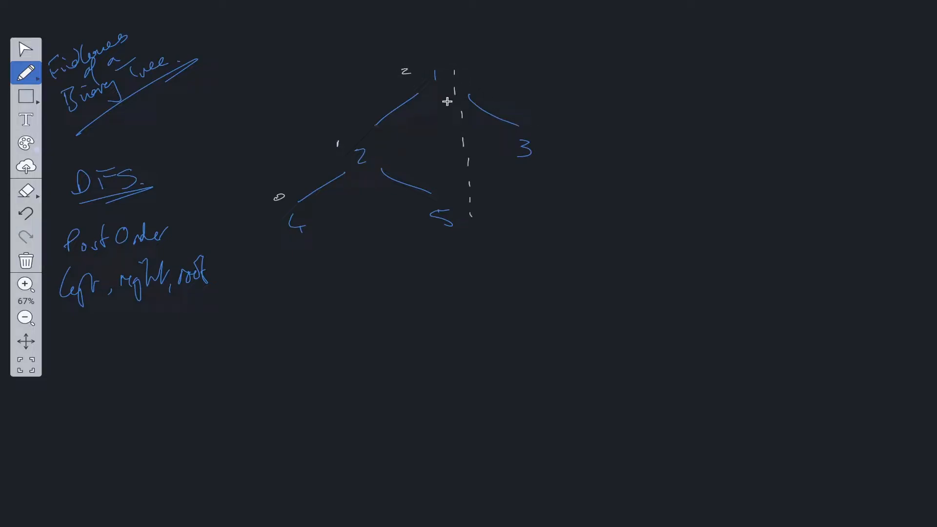
pyautogui.moveTo(538, 138)
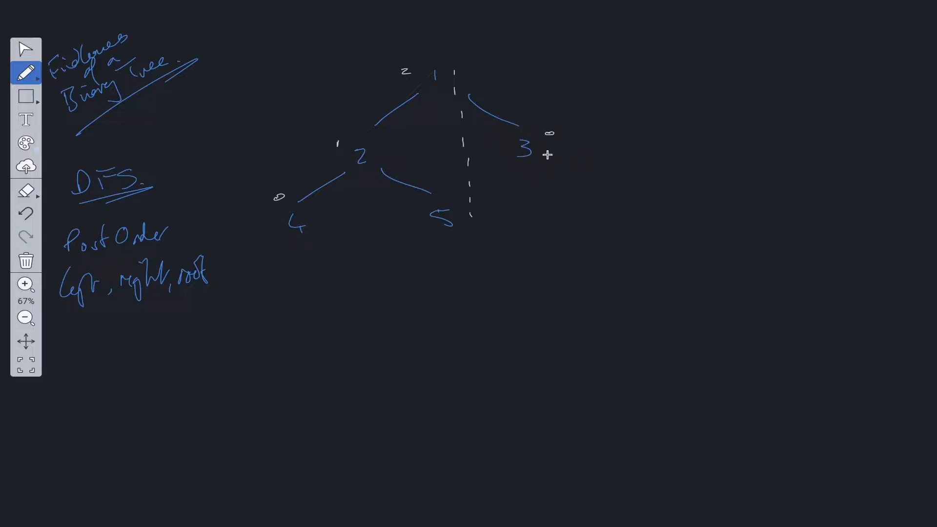
pyautogui.moveTo(426, 256)
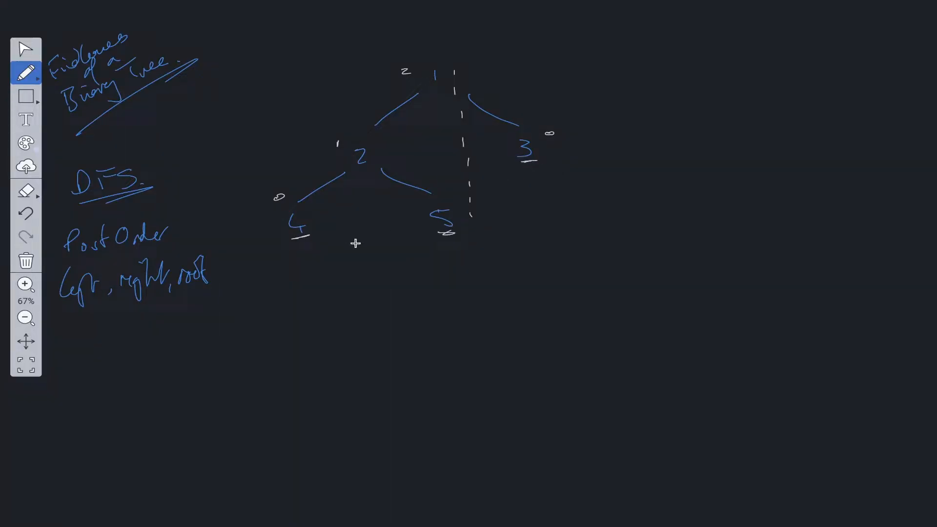
pyautogui.moveTo(238, 370)
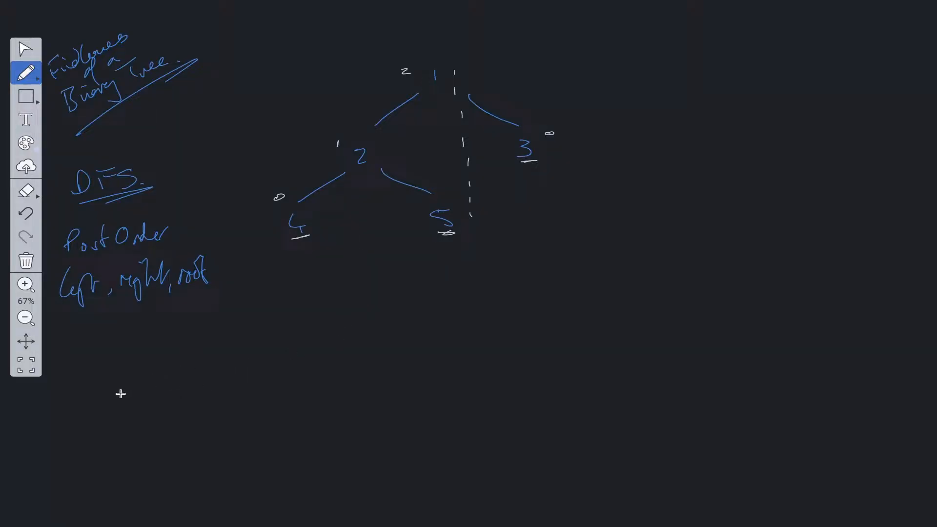
# Step: Draw opening and closing curly braces below the tree, then node 4's left null child returning 0
pyautogui.moveTo(137, 370); pyautogui.dragTo(135, 412)
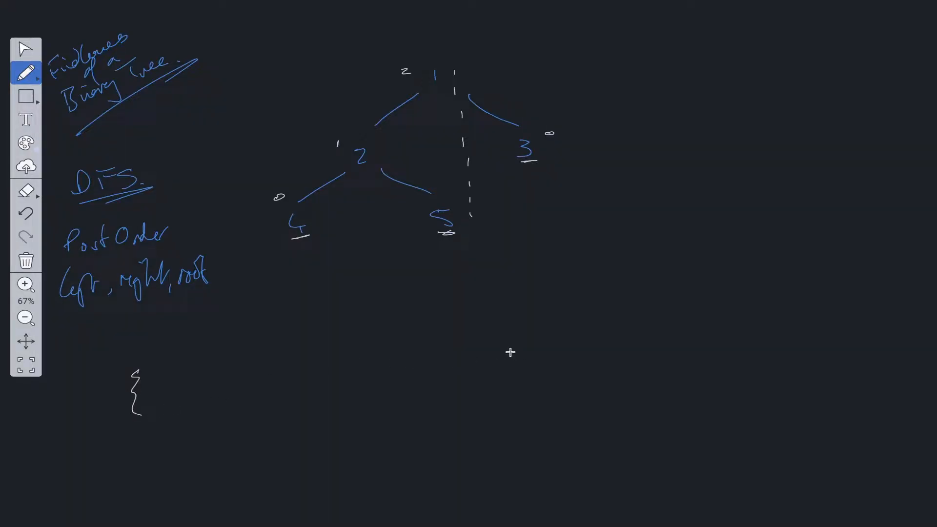
pyautogui.moveTo(514, 352); pyautogui.dragTo(535, 404)
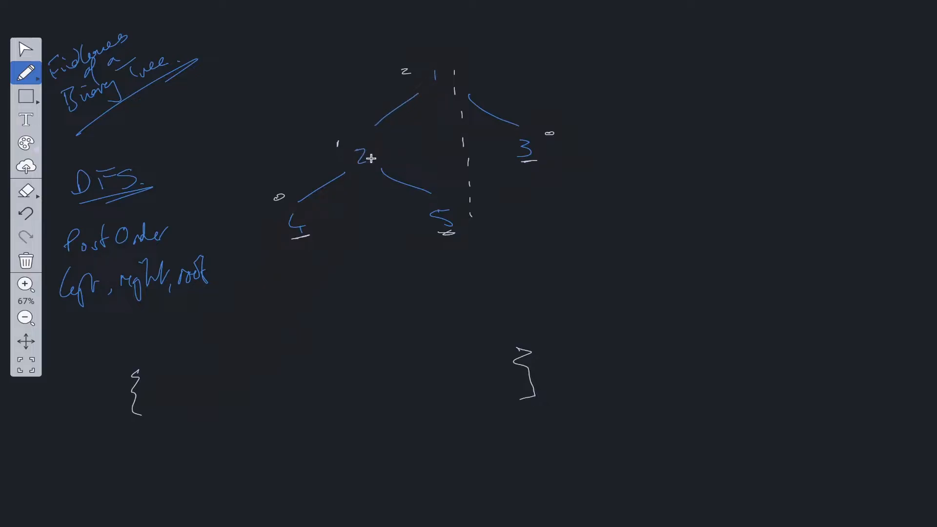
pyautogui.moveTo(274, 268)
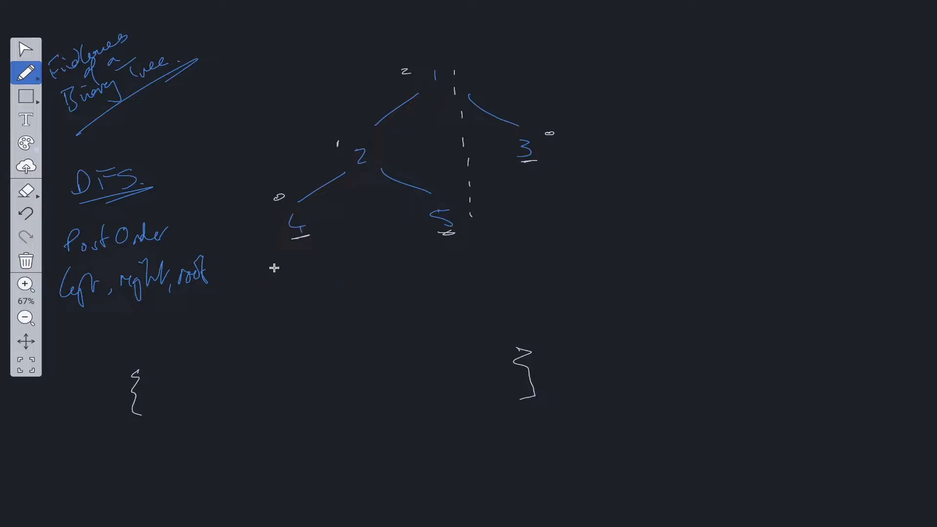
pyautogui.moveTo(302, 239); pyautogui.dragTo(257, 269)
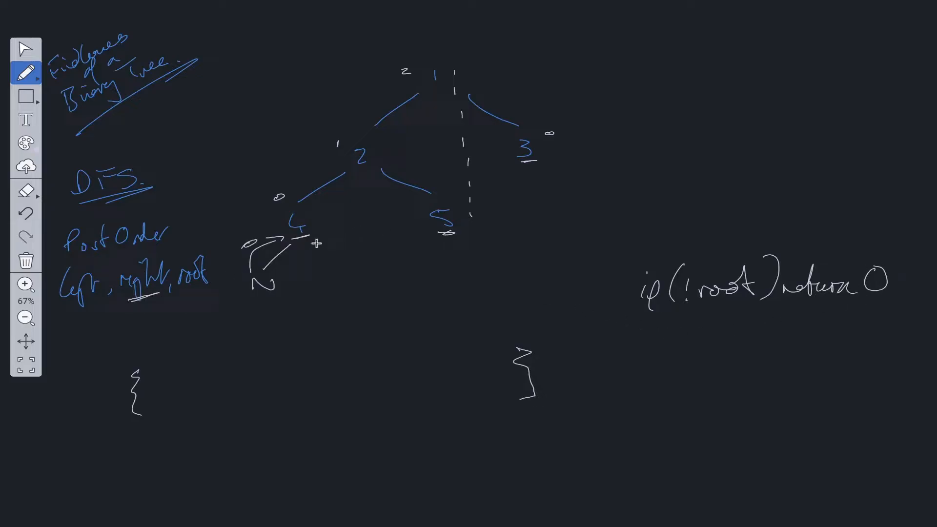
# Step: Draw node 4's right null child returning 0 and finish max(0,0) beside node 4
pyautogui.moveTo(314, 239); pyautogui.dragTo(349, 284)
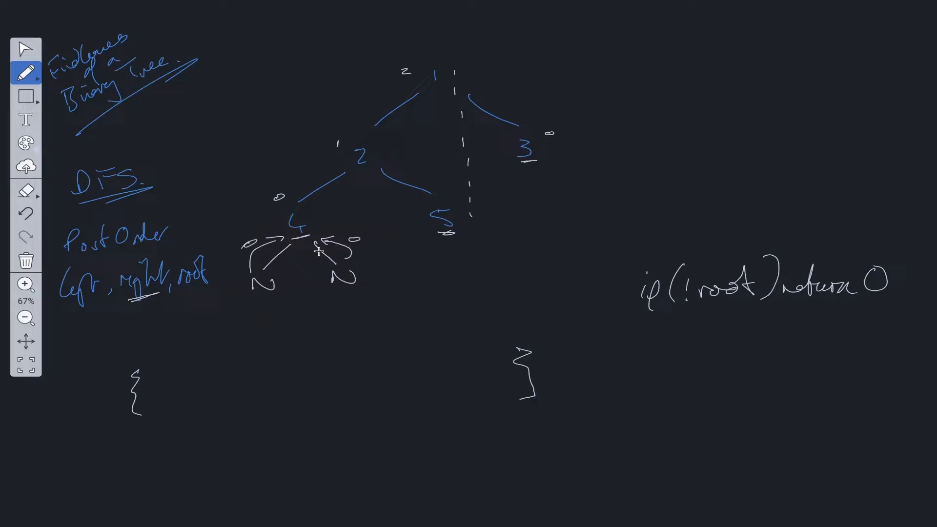
pyautogui.moveTo(206, 229)
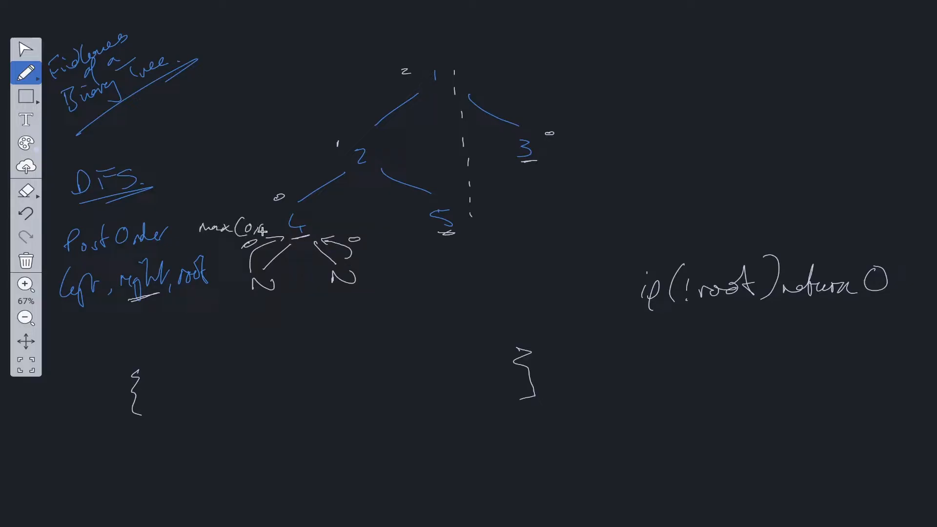
pyautogui.click(266, 233)
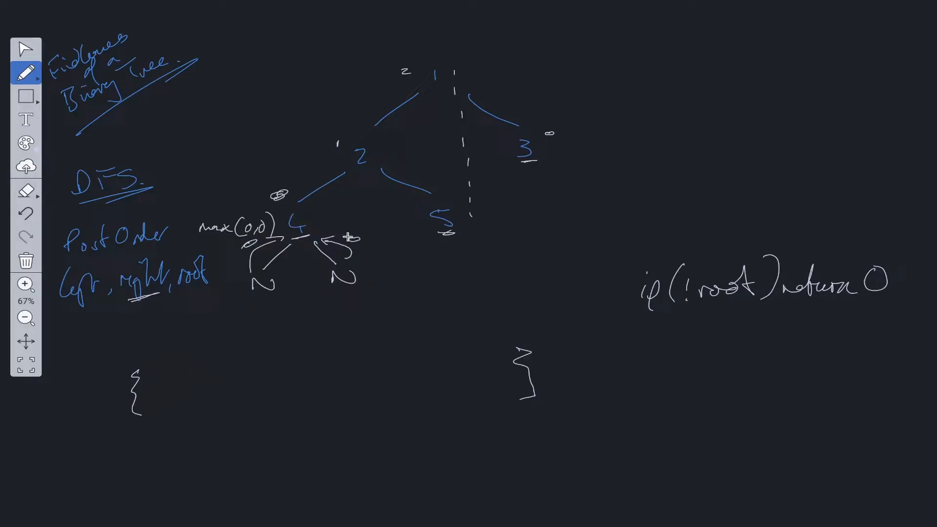
# Step: Write '0 : [4]' inside the braces and sketch a depth+1 arrow from node 4 toward node 2
pyautogui.moveTo(162, 386); pyautogui.dragTo(173, 388)
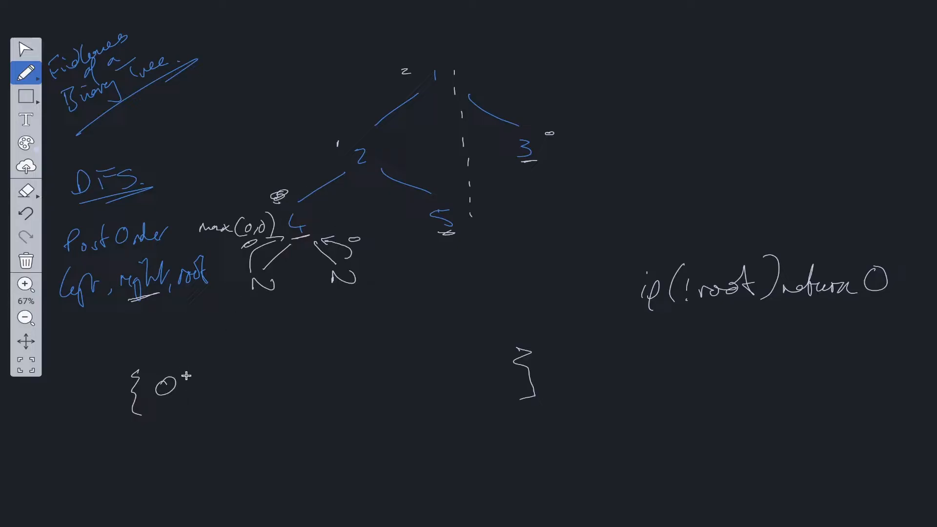
pyautogui.moveTo(197, 371); pyautogui.dragTo(210, 406)
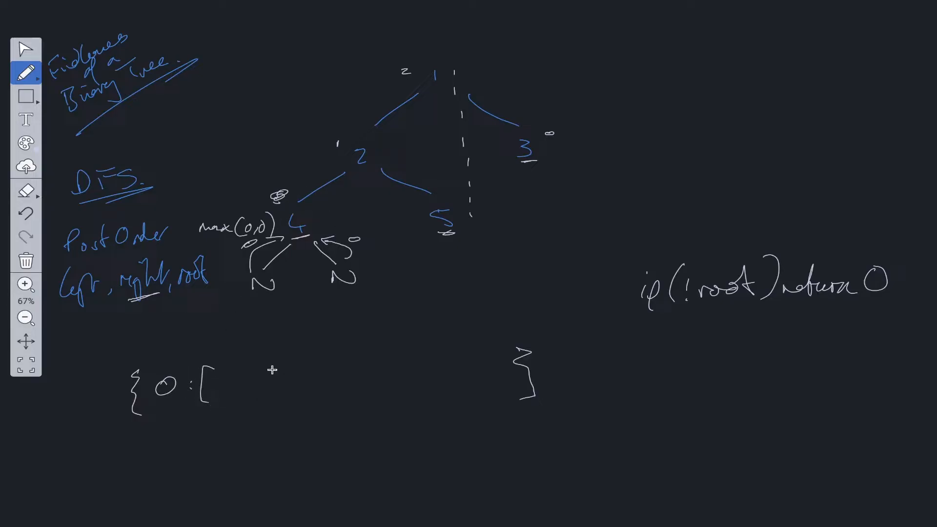
pyautogui.moveTo(269, 361); pyautogui.dragTo(302, 409)
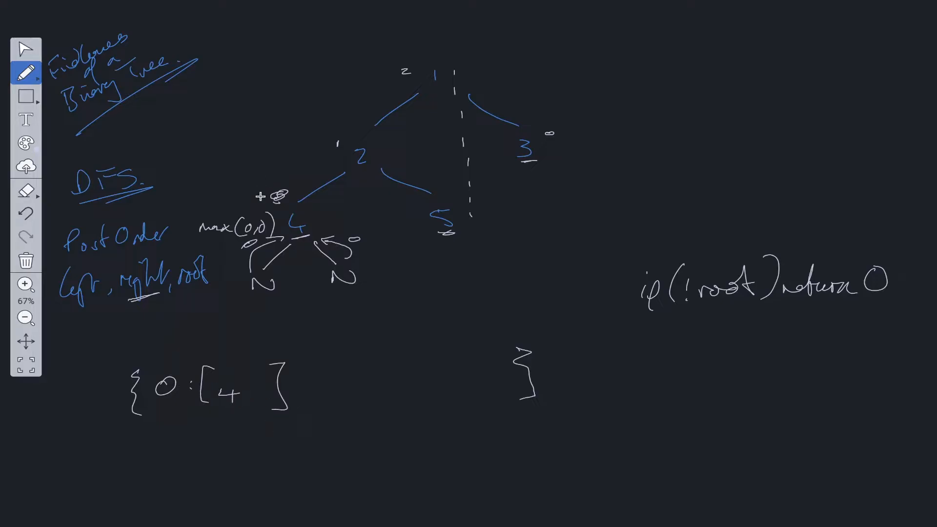
pyautogui.moveTo(260, 200); pyautogui.dragTo(325, 158)
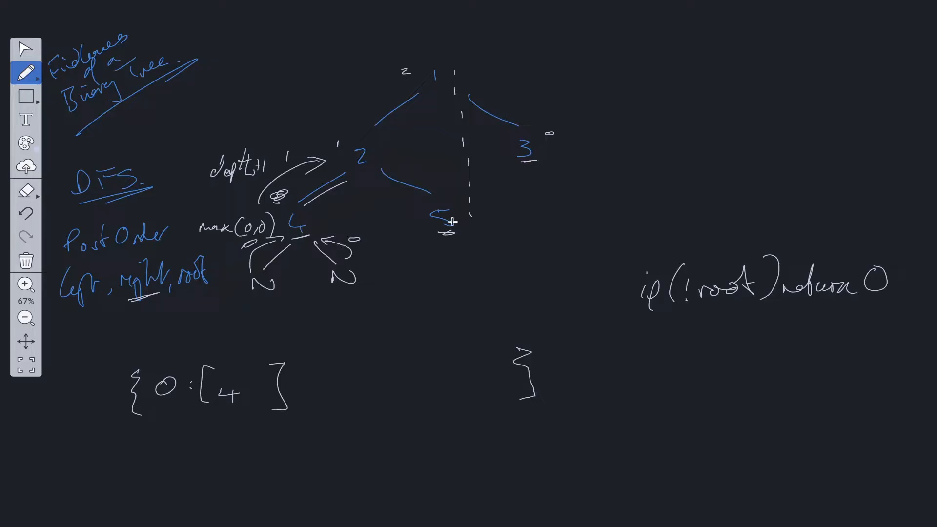
# Step: Pass depth+1 up to node 2, mark node 5's null children returning 0, and add 5 to the depth-0 list
pyautogui.moveTo(451, 230); pyautogui.dragTo(416, 274)
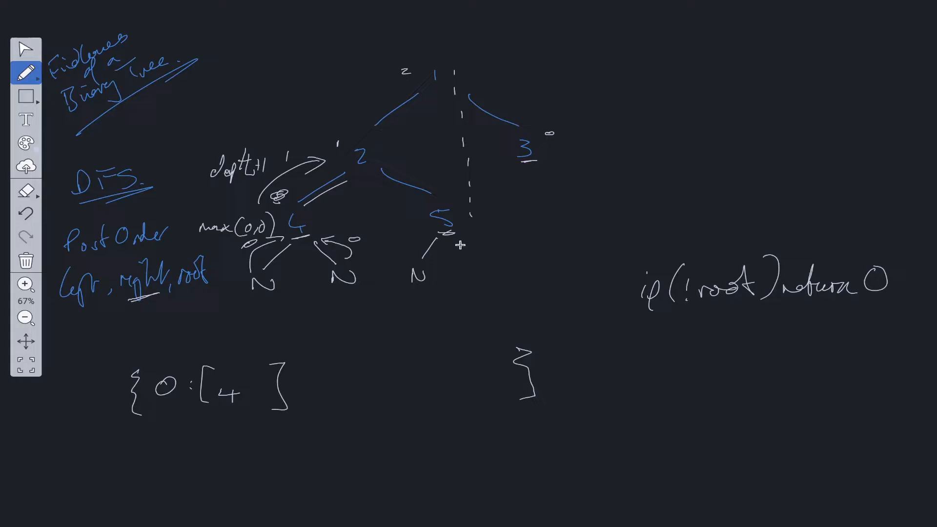
pyautogui.moveTo(454, 242); pyautogui.dragTo(490, 272)
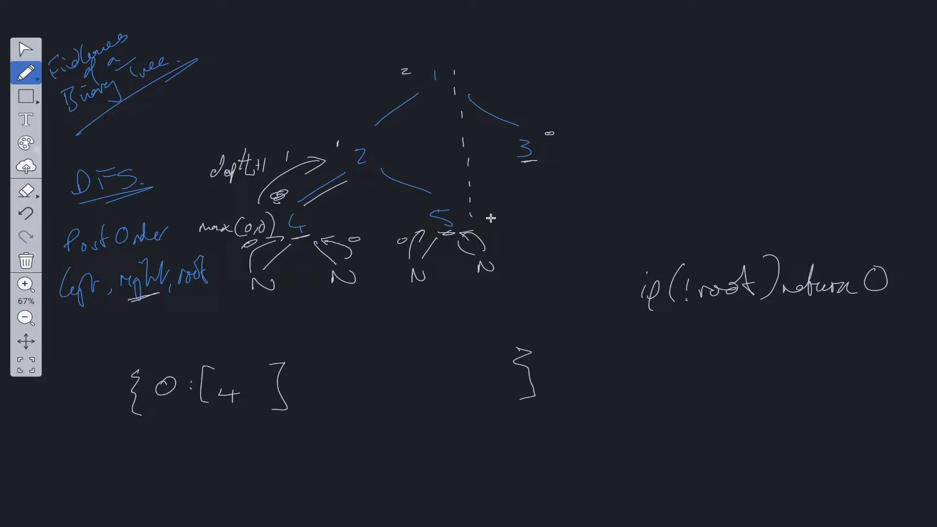
pyautogui.moveTo(468, 208); pyautogui.dragTo(461, 198)
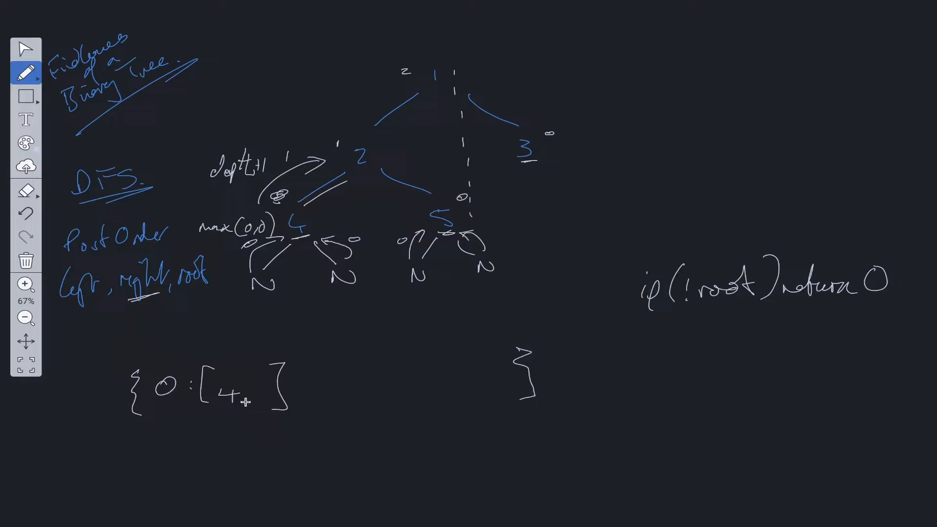
pyautogui.moveTo(251, 395); pyautogui.dragTo(266, 391)
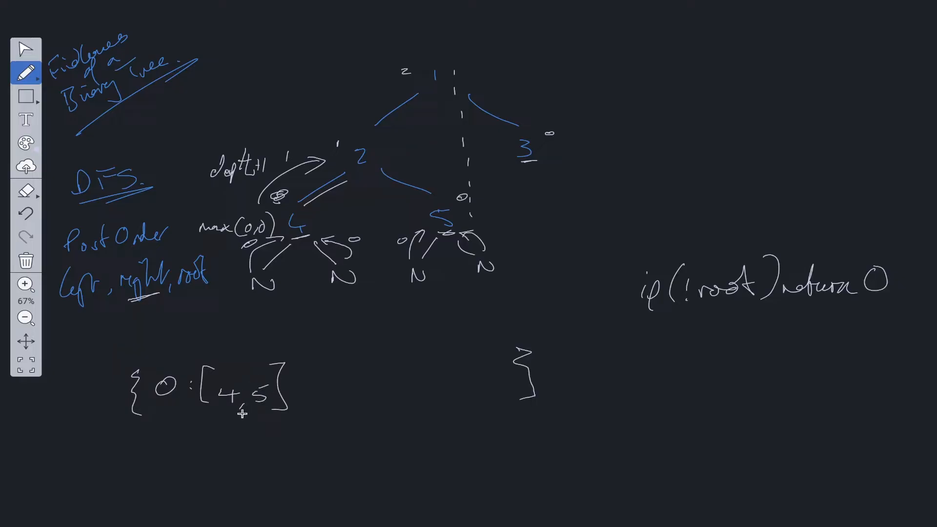
pyautogui.moveTo(382, 161); pyautogui.dragTo(445, 191)
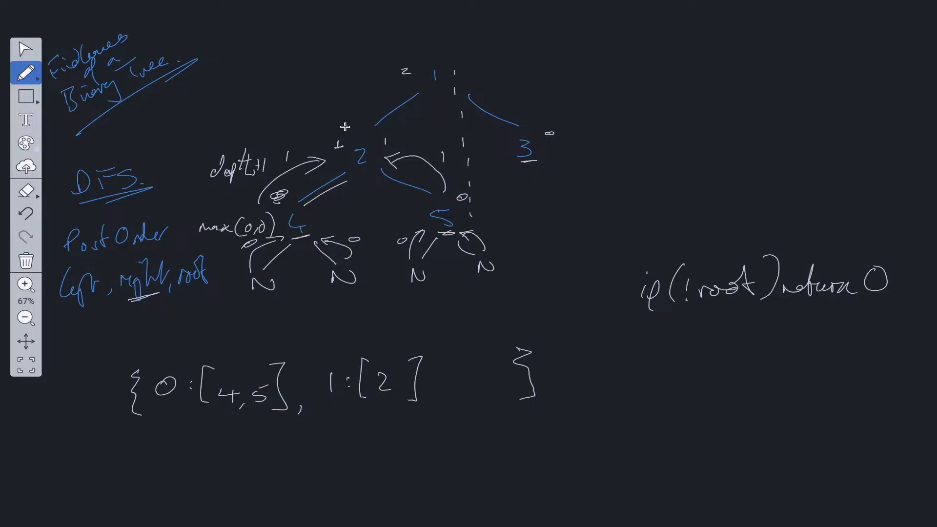
# Step: Draw an arrow labelled 2 from node 2 up to root node 1
pyautogui.moveTo(346, 125); pyautogui.dragTo(382, 87)
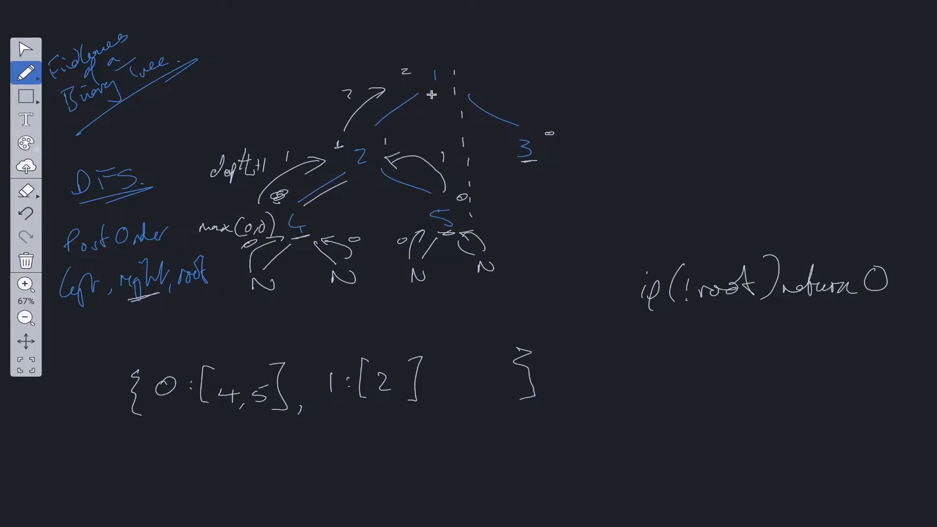
pyautogui.moveTo(526, 182)
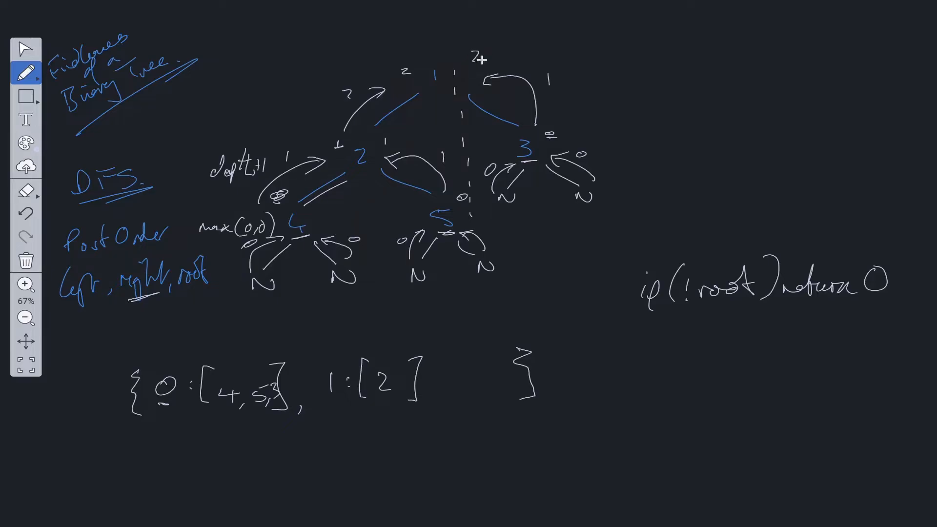
# Step: Note the root's child depths (2,1), add node 1 to the depth-2 list, and point at the value lists
pyautogui.moveTo(460, 51); pyautogui.dragTo(520, 66)
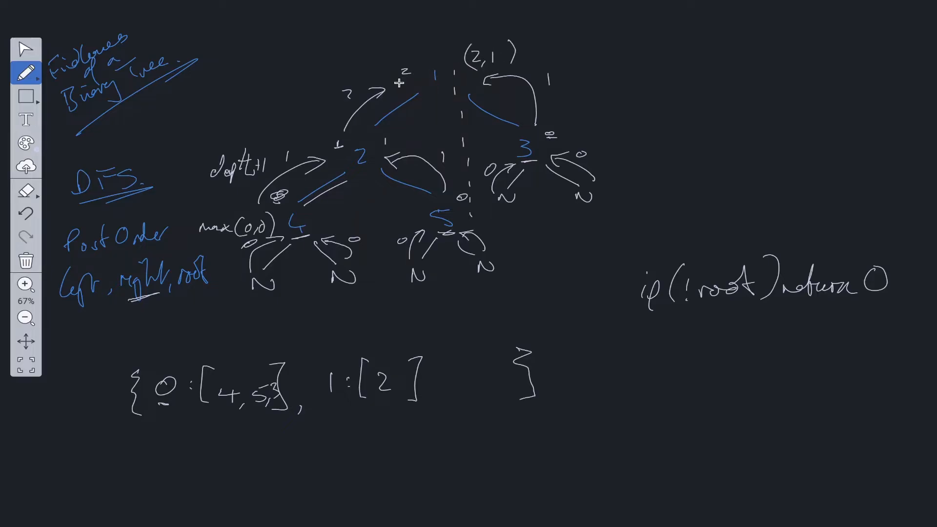
pyautogui.moveTo(437, 93)
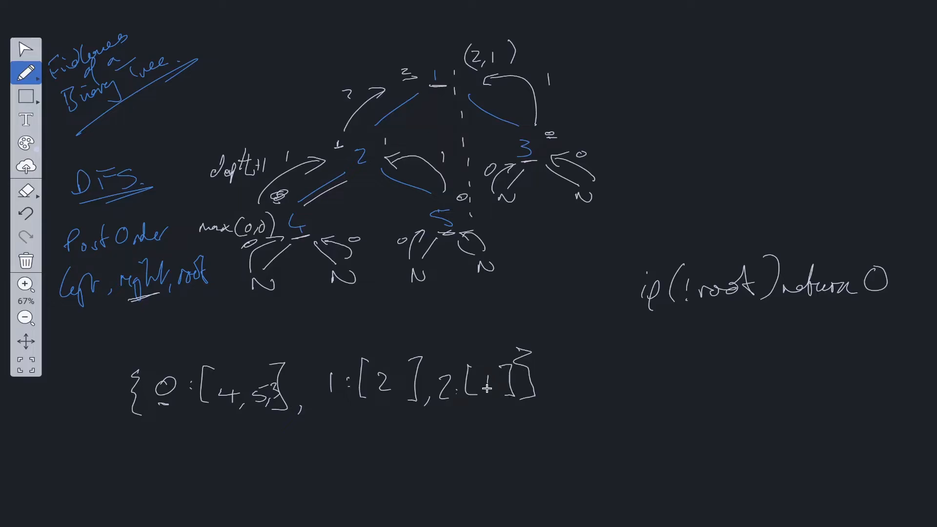
pyautogui.moveTo(200, 469); pyautogui.dragTo(230, 418)
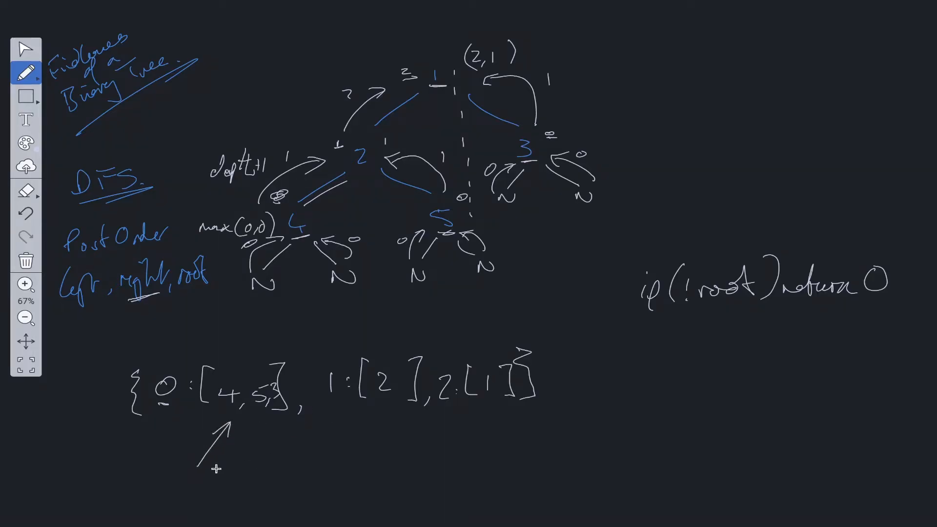
pyautogui.moveTo(210, 472); pyautogui.dragTo(461, 402)
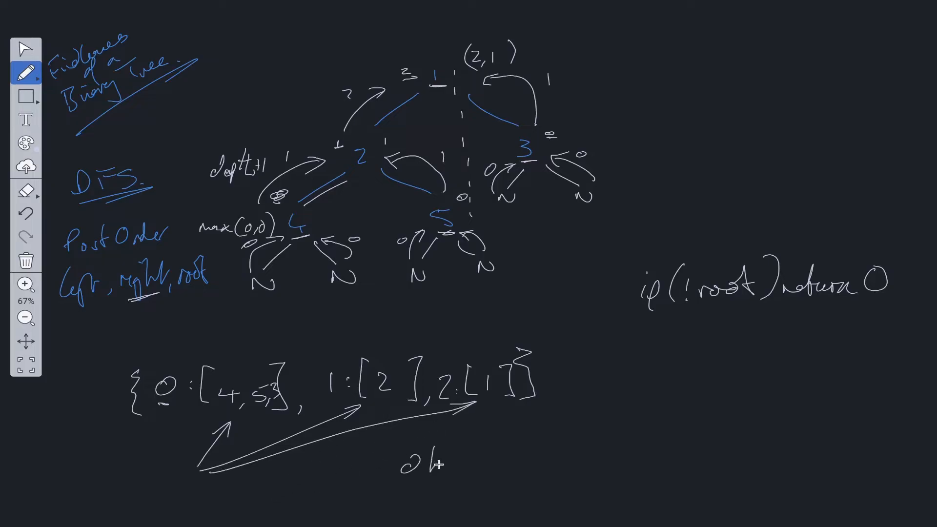
# Step: Write object.values and note O(N) time and space complexity
pyautogui.write('object')
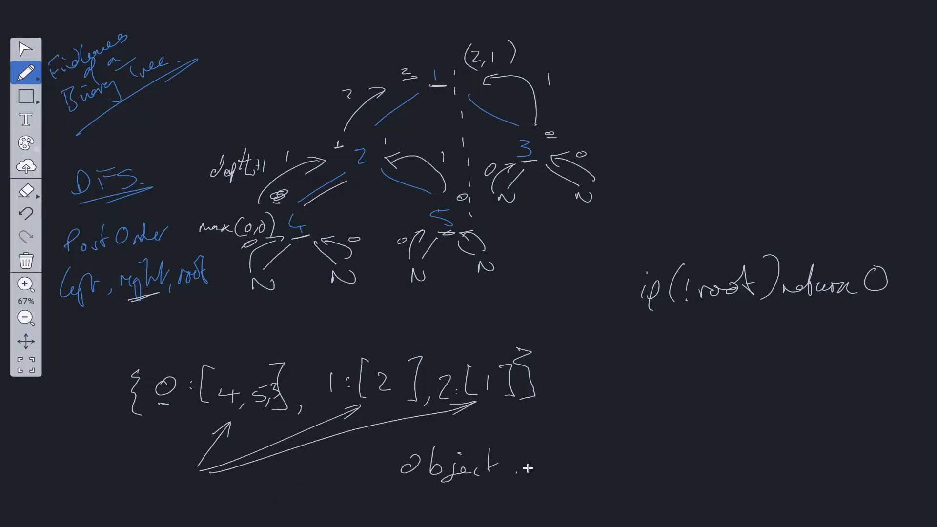
pyautogui.write('.values.')
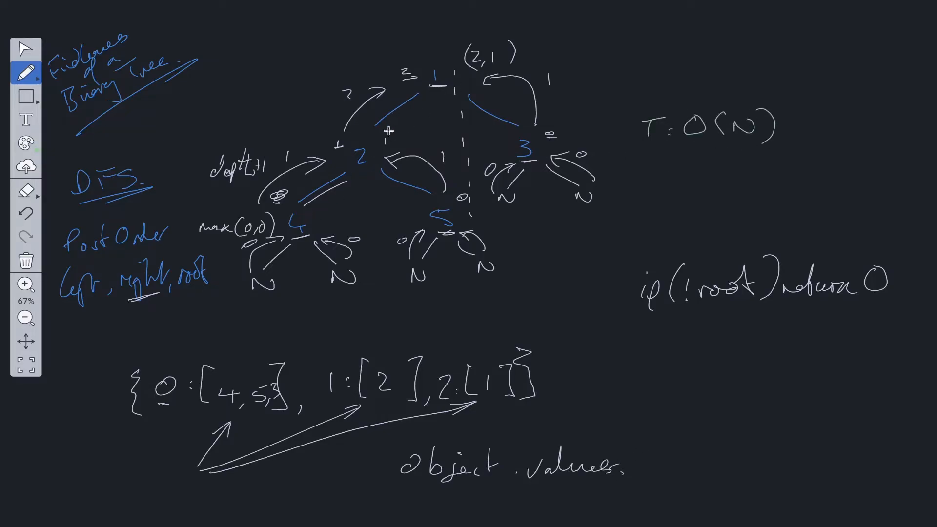
pyautogui.write('S :')
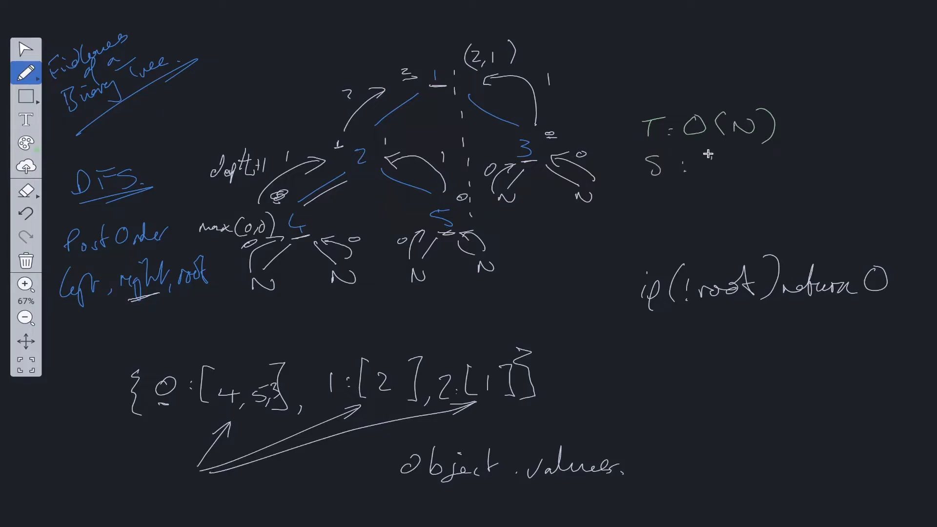
pyautogui.write('O(N)')
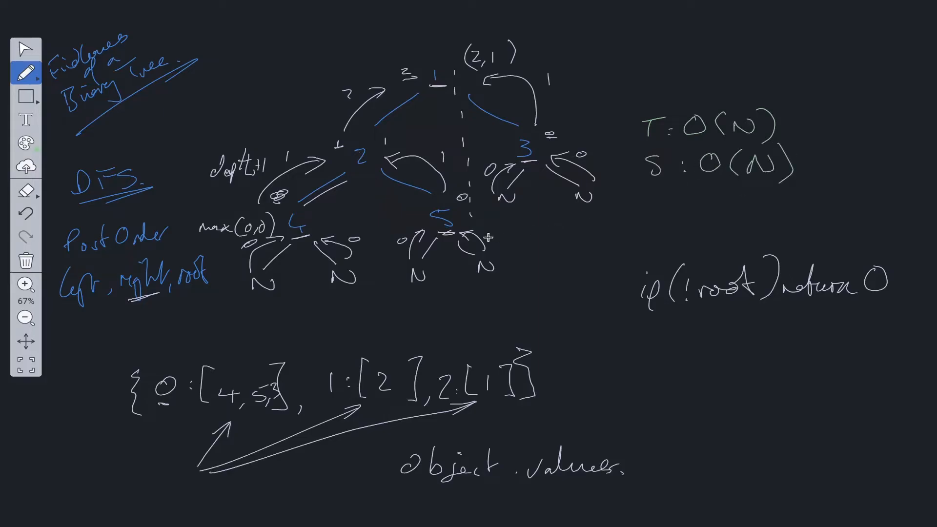
pyautogui.moveTo(489, 201)
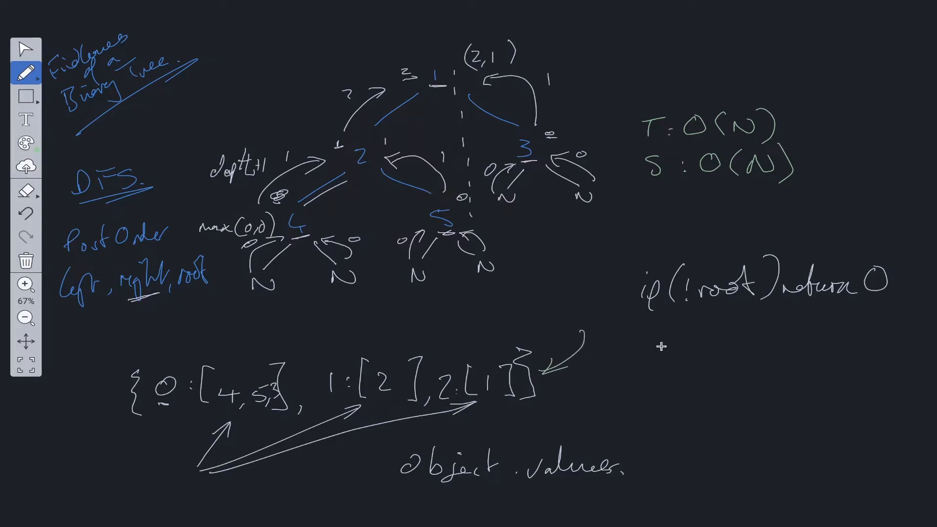
pyautogui.moveTo(643, 188); pyautogui.dragTo(780, 176)
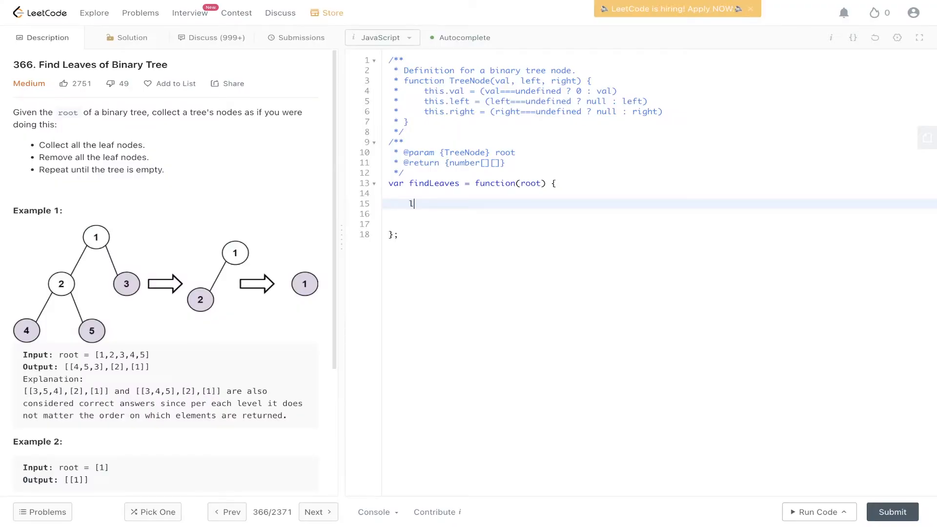
# Step: Declare let res = {} and a dfs(root) helper whose base case returns 0 for a null root
pyautogui.write('et res =')
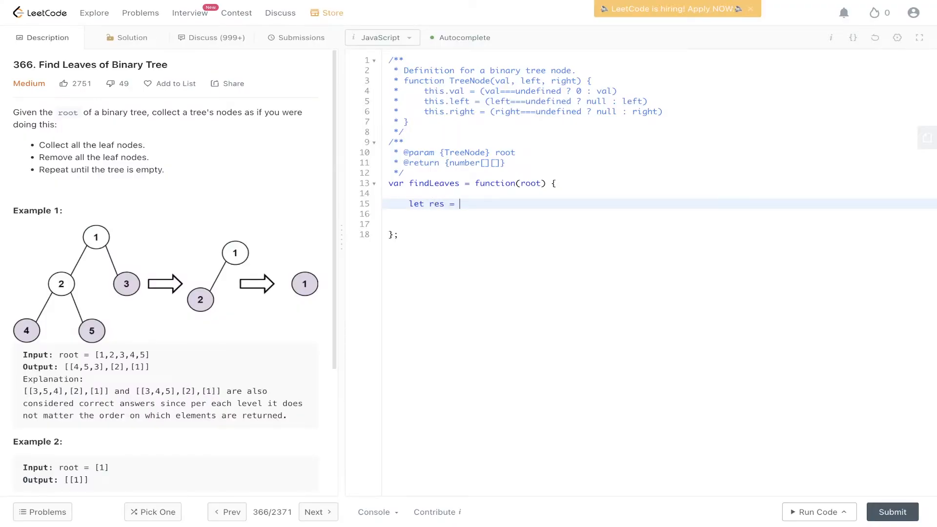
pyautogui.write('{};')
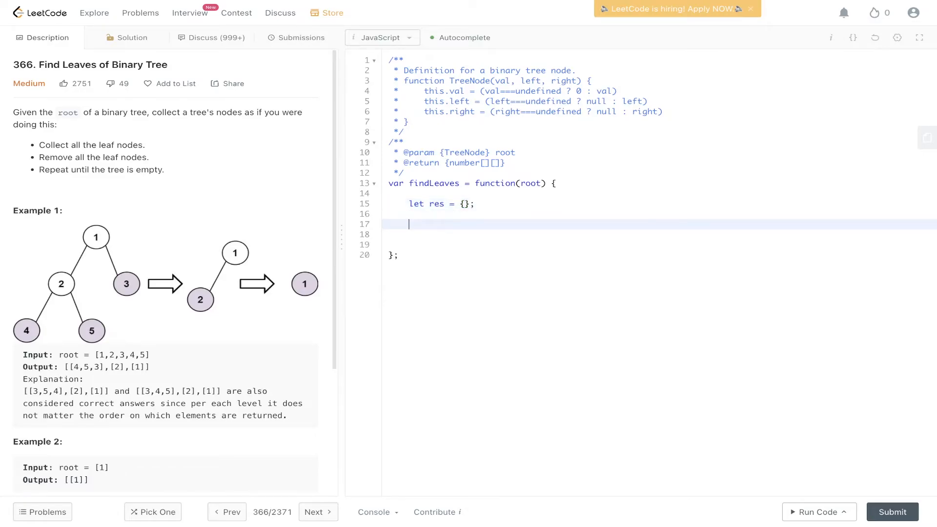
pyautogui.write('function dfs(')
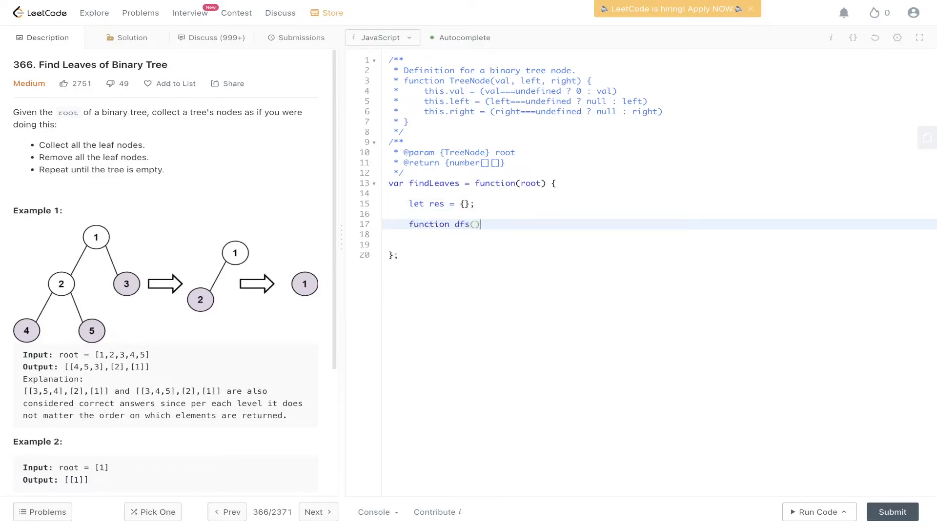
pyautogui.write('root){')
pyautogui.write('dfs(root);')
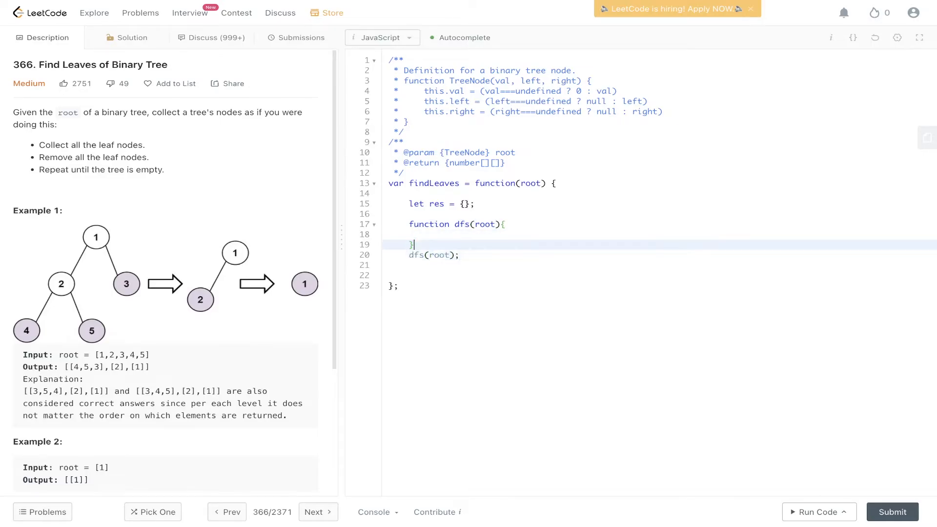
pyautogui.press('Enter')
pyautogui.write('if(!root) return')
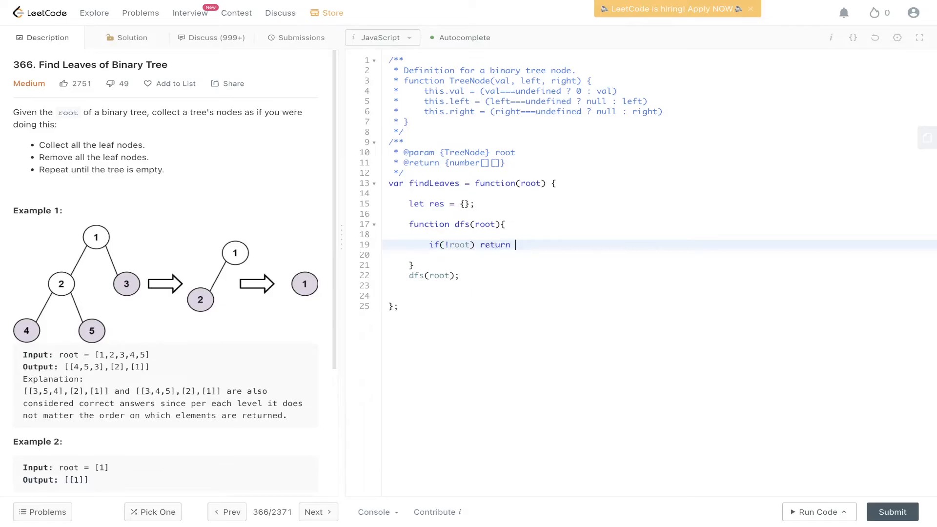
pyautogui.write('0;')
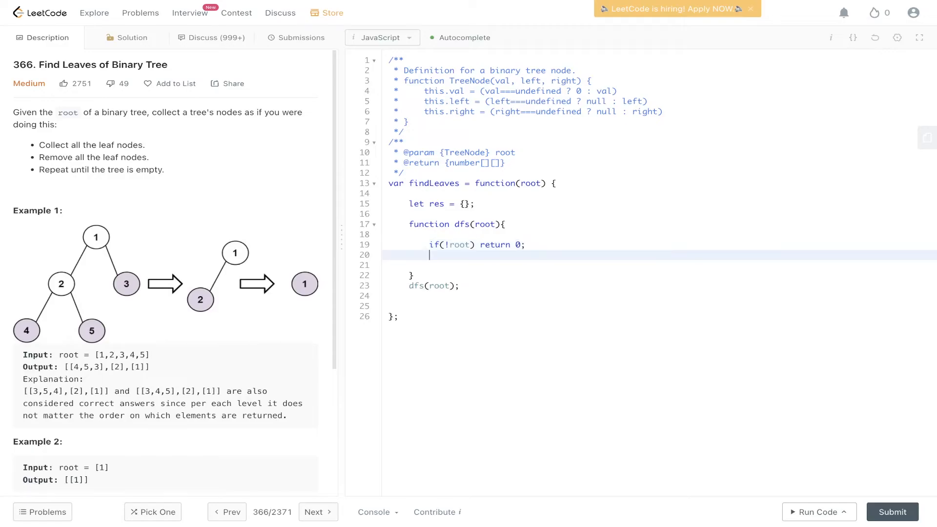
pyautogui.write('let')
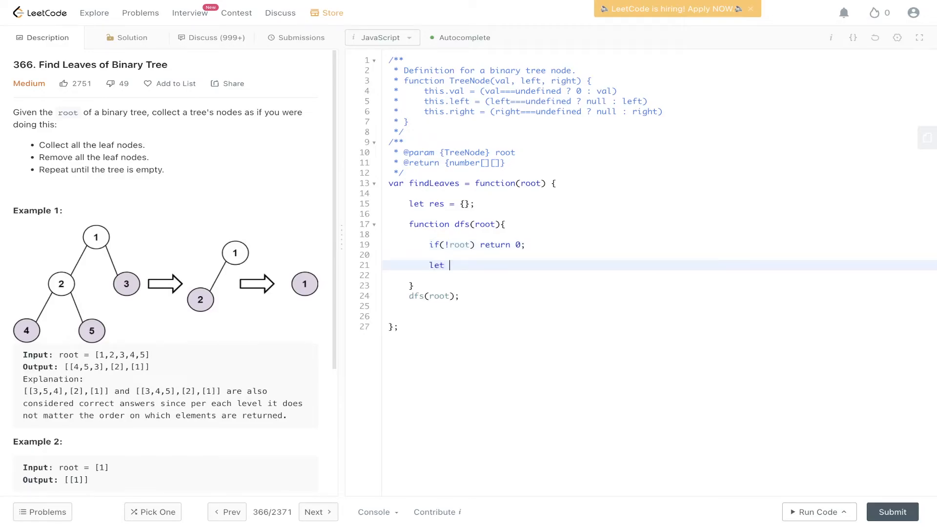
# Step: Add left = dfs(root.left), right = dfs(root.right) and depth = Math.max(left, right)
pyautogui.write('left =')
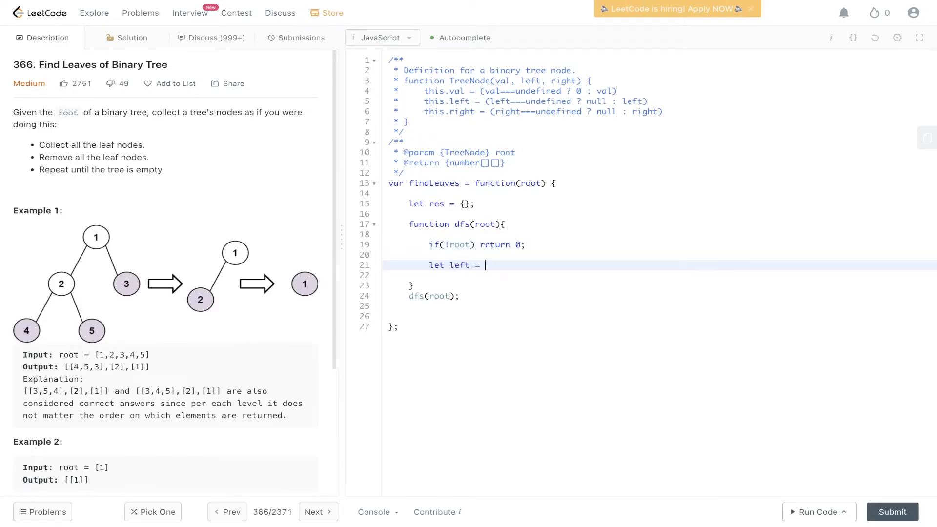
pyautogui.write('dfs(root.left);')
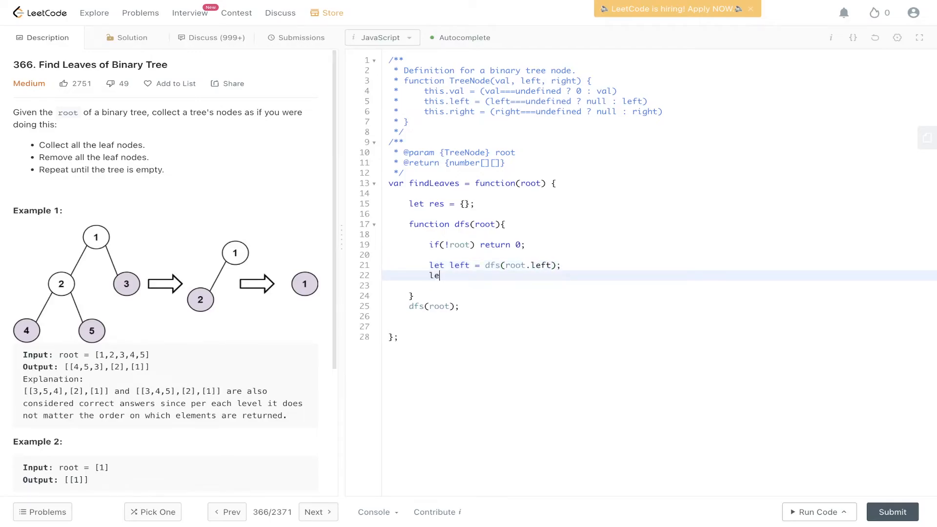
pyautogui.write('t right = dfs(')
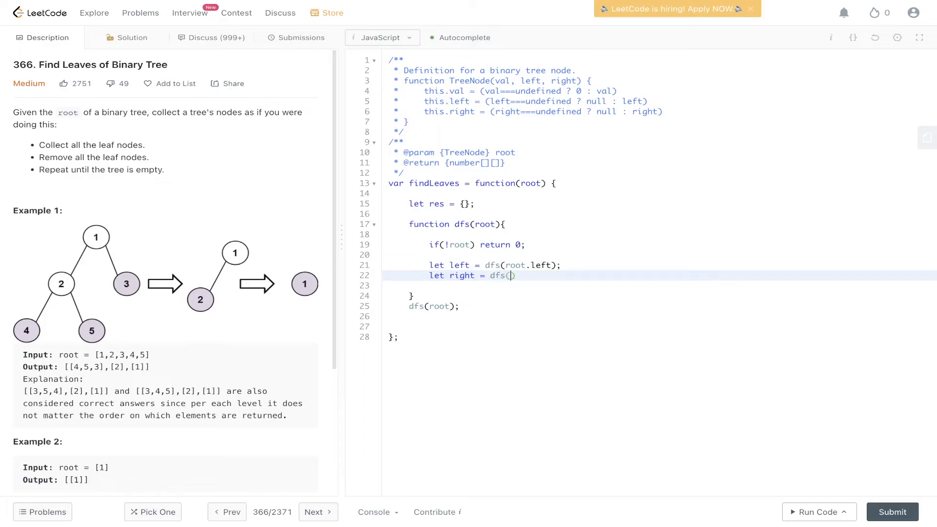
pyautogui.write('root.right')
pyautogui.click(659, 285)
pyautogui.write('let')
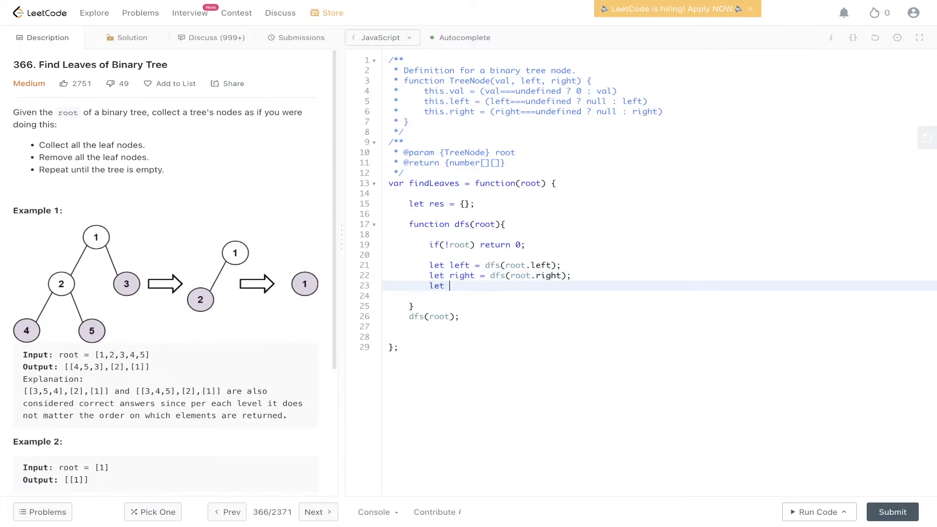
pyautogui.write('depth')
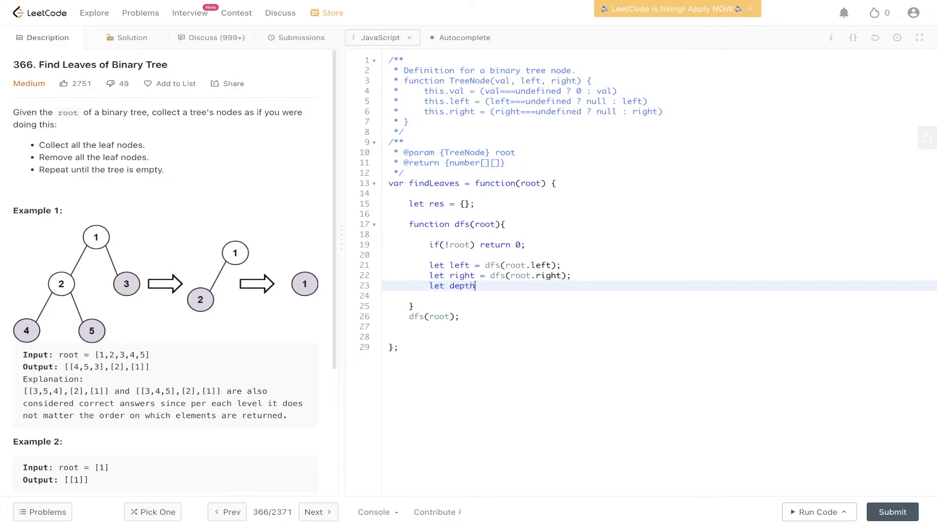
pyautogui.write('= Math.max')
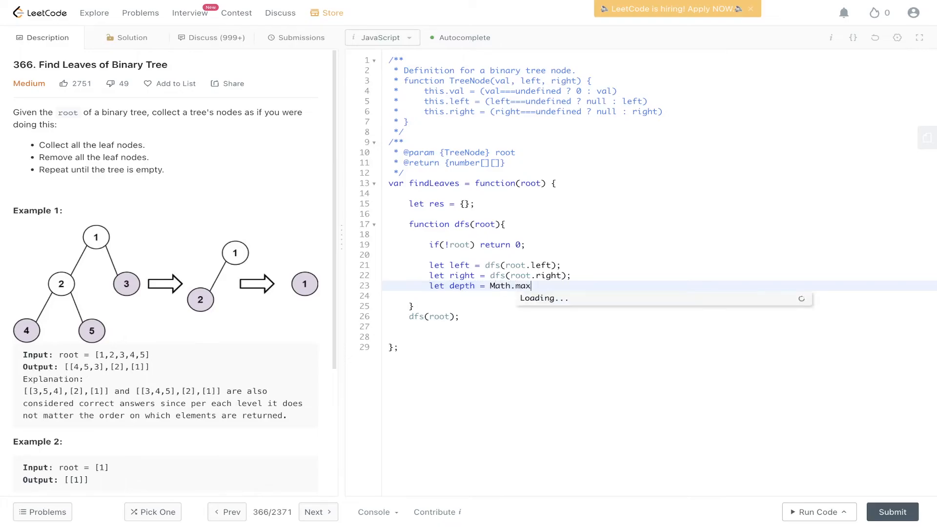
pyautogui.write('(left, r')
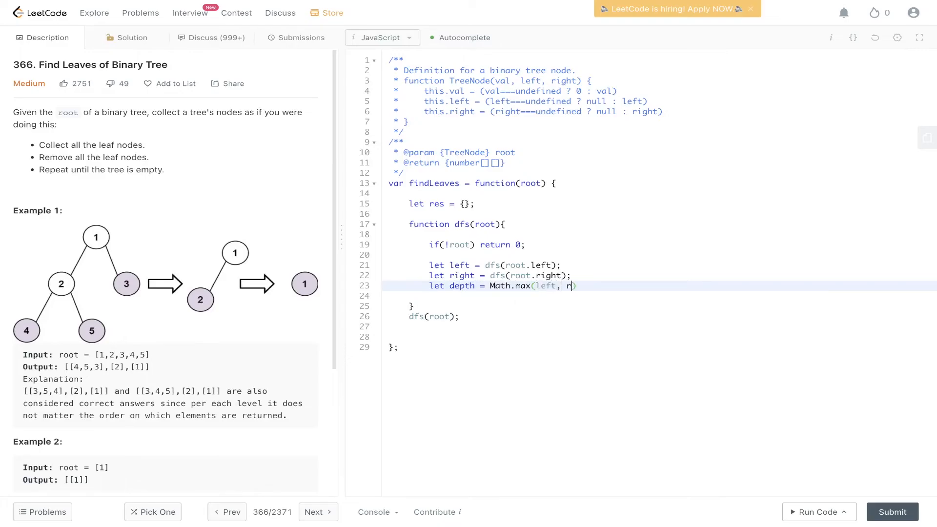
pyautogui.write('ight);')
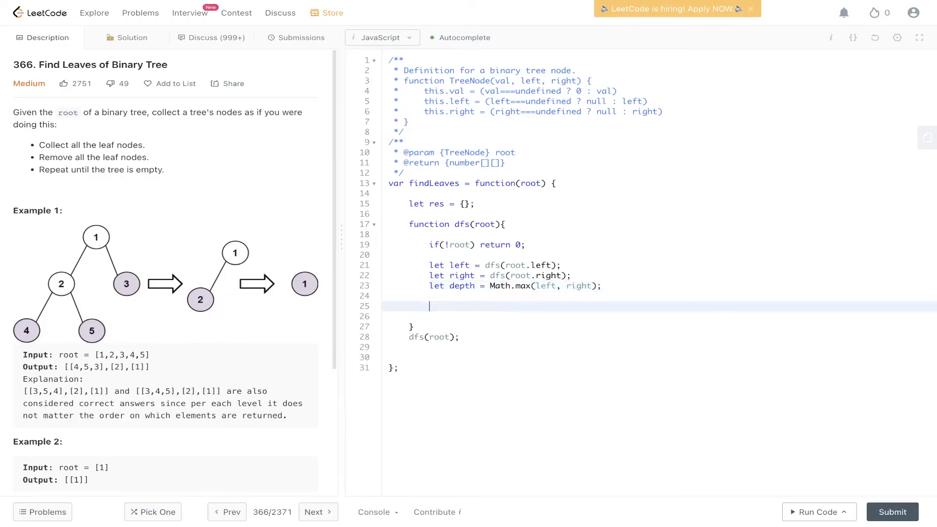
# Step: Add an if (!res[depth]) block setting res[depth] = [root.val]
pyautogui.write('if')
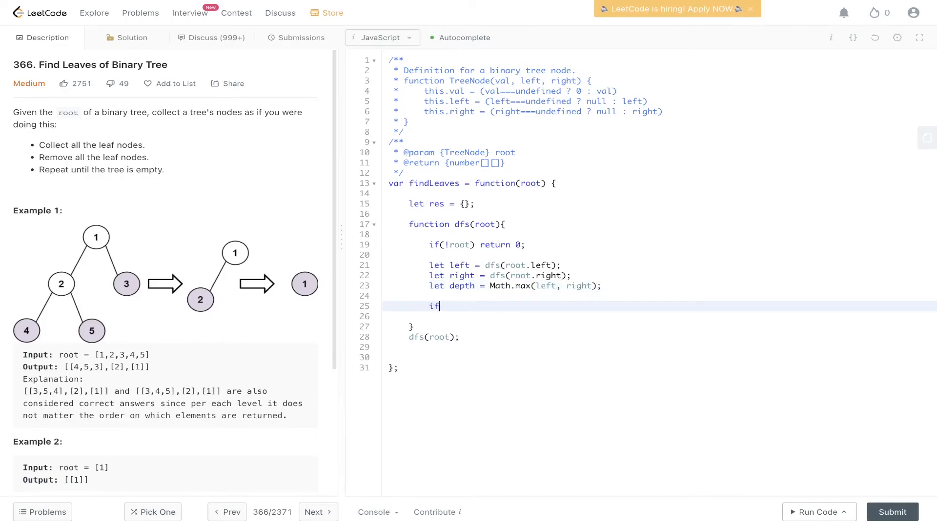
pyautogui.write('(!')
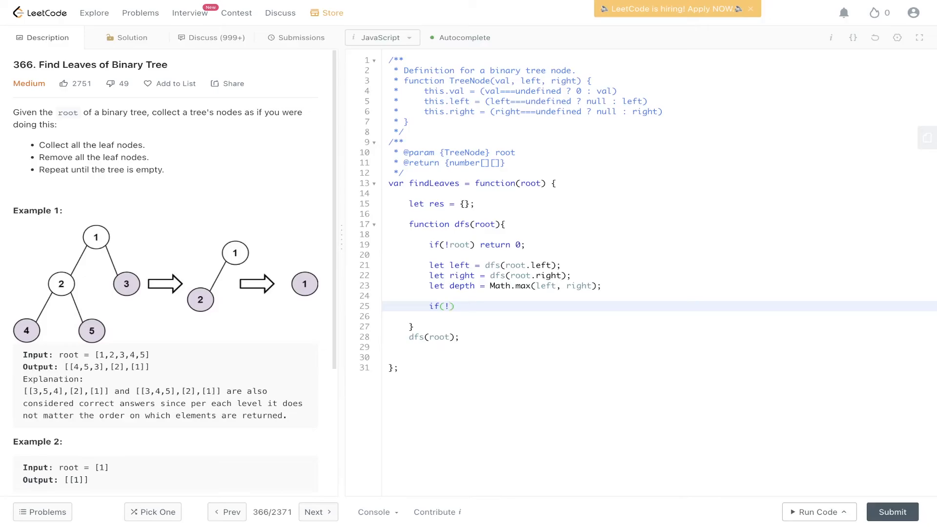
pyautogui.write('res[d')
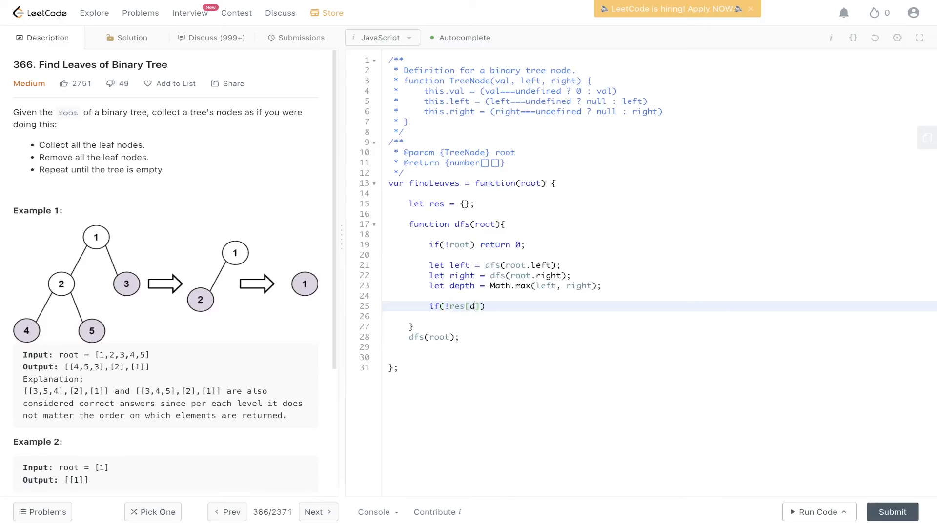
pyautogui.write('epth')
pyautogui.write('res')
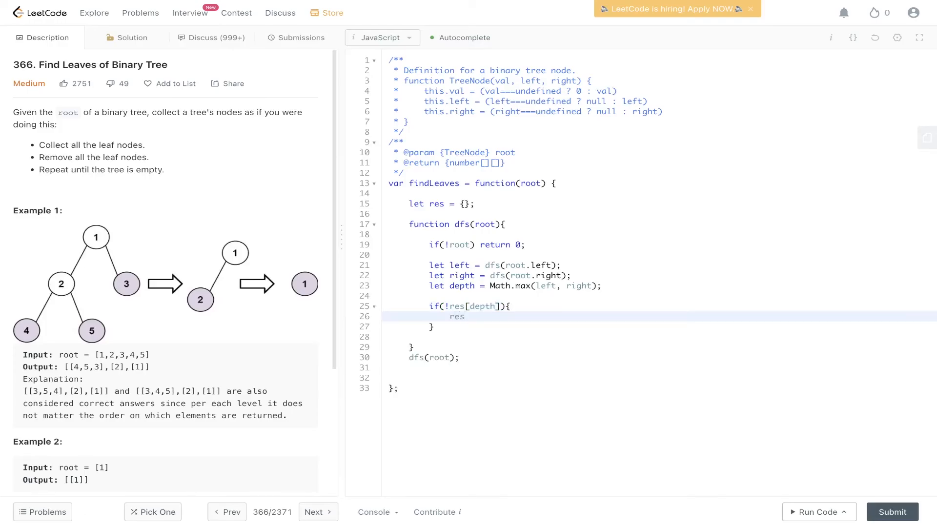
pyautogui.write('[depth] =')
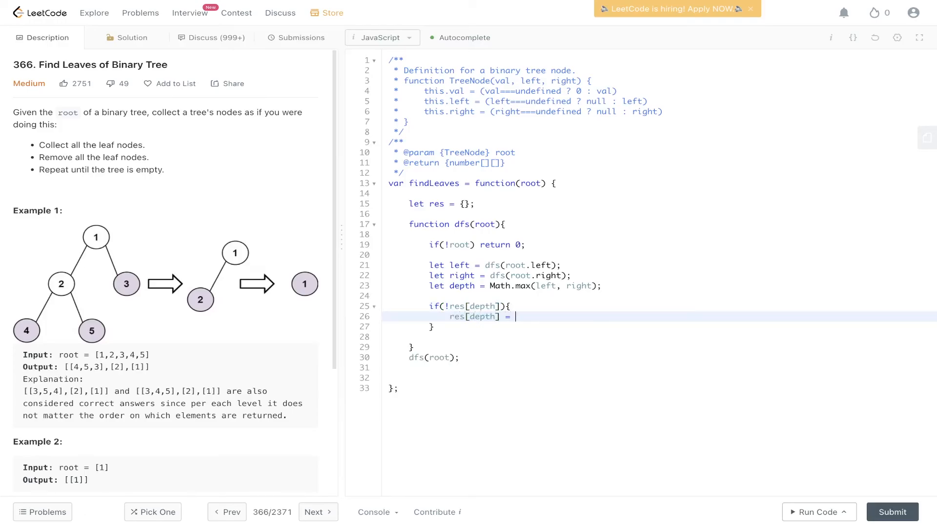
pyautogui.write('[root.')
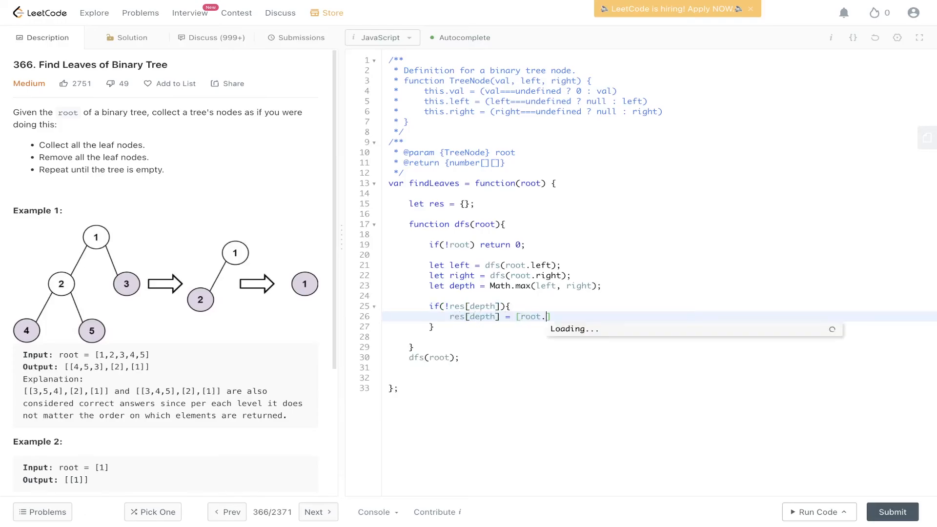
pyautogui.write('val];')
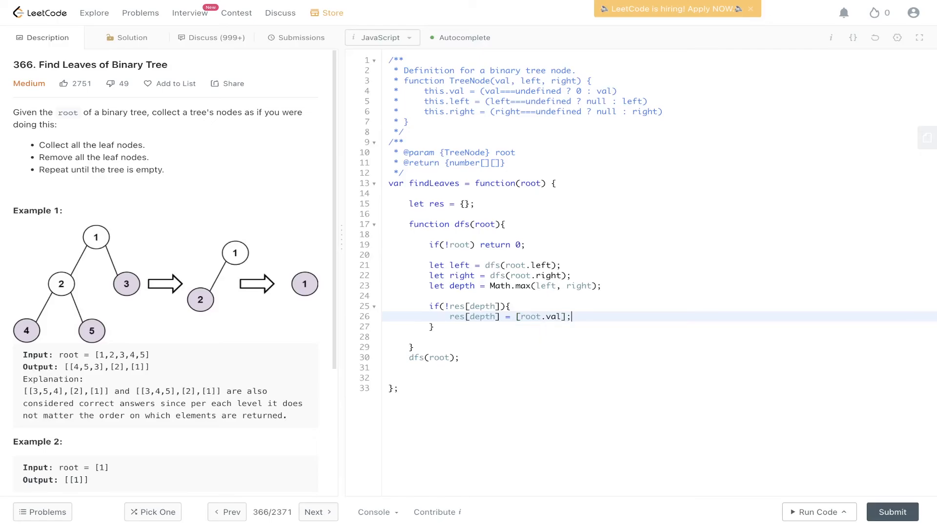
# Step: Add an else branch pushing root.val onto res[depth], and begin the return statement
pyautogui.write('else {')
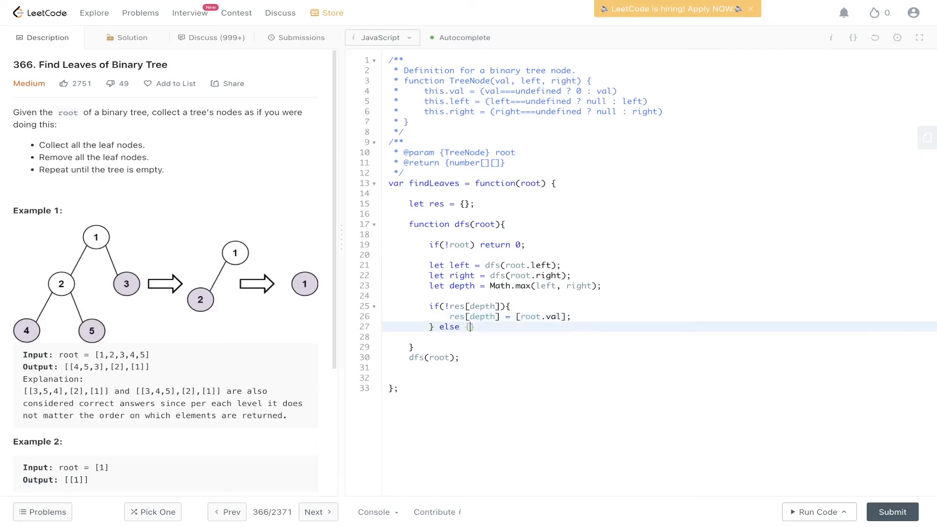
pyautogui.write('res[depth].push(')
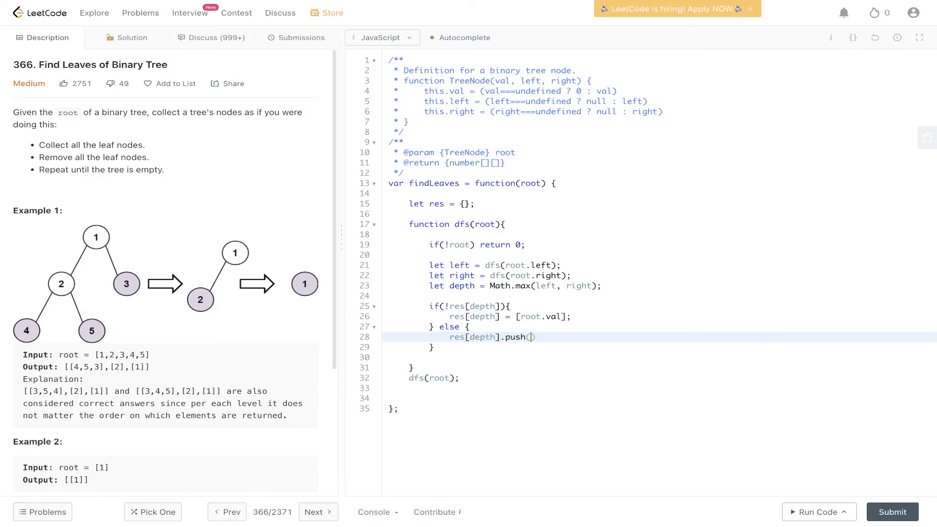
pyautogui.write('root.val);')
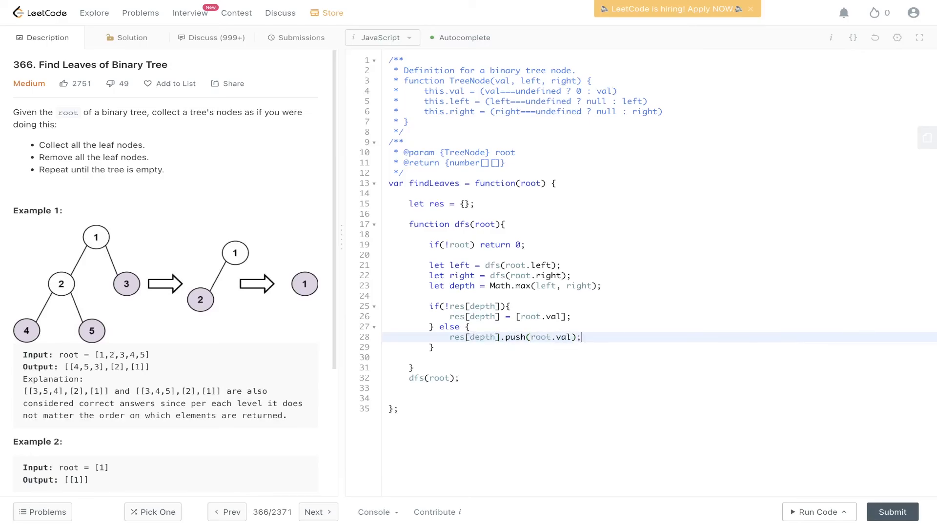
pyautogui.write('retu')
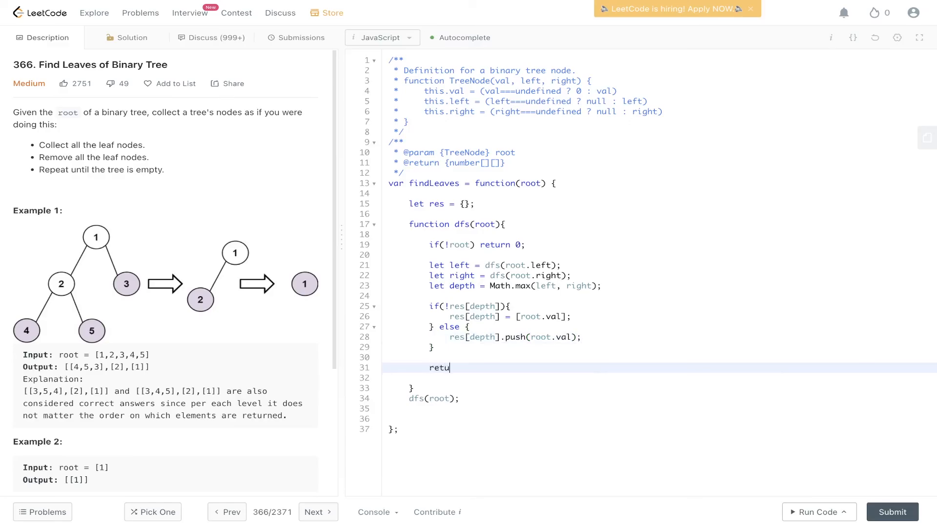
# Step: Return depth + 1 from dfs and Object.values(res), then run the example and submit
pyautogui.write('rn depth + 1;')
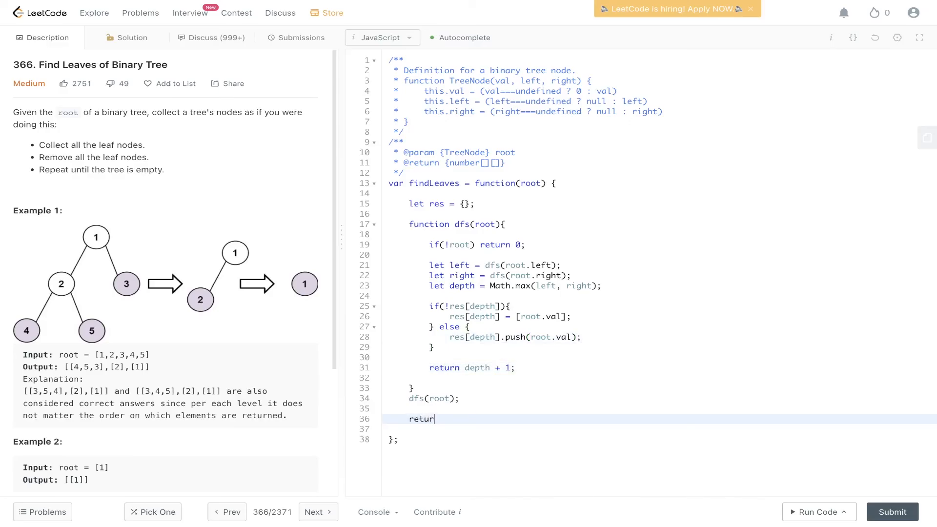
pyautogui.write('Object.values(')
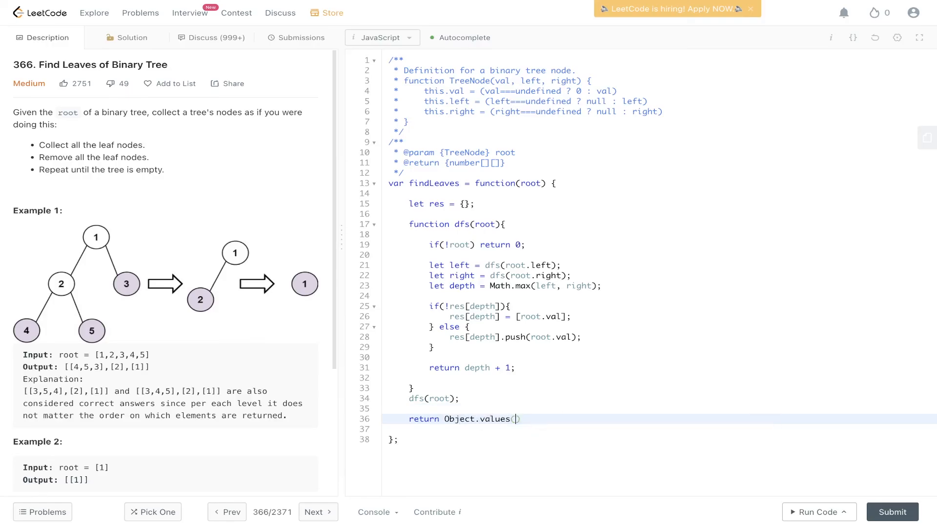
pyautogui.write('res);')
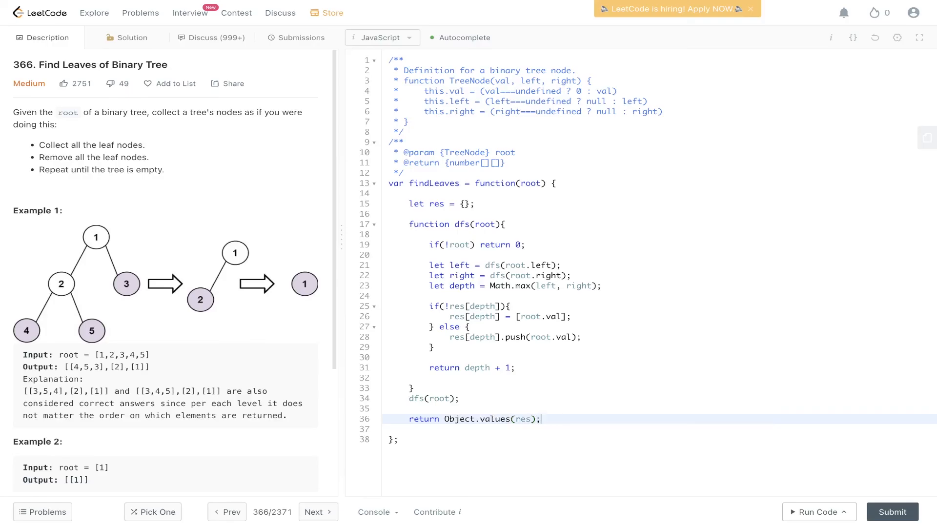
pyautogui.click(817, 512)
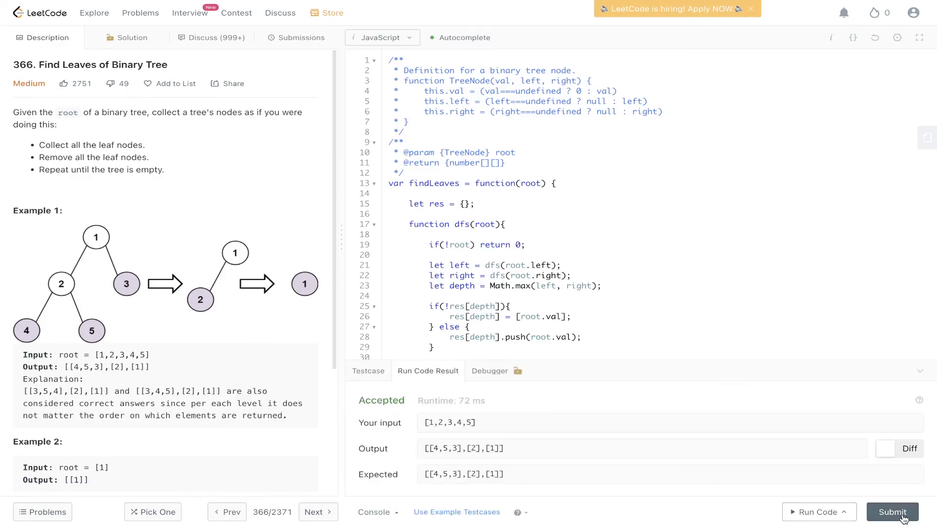
pyautogui.click(891, 511)
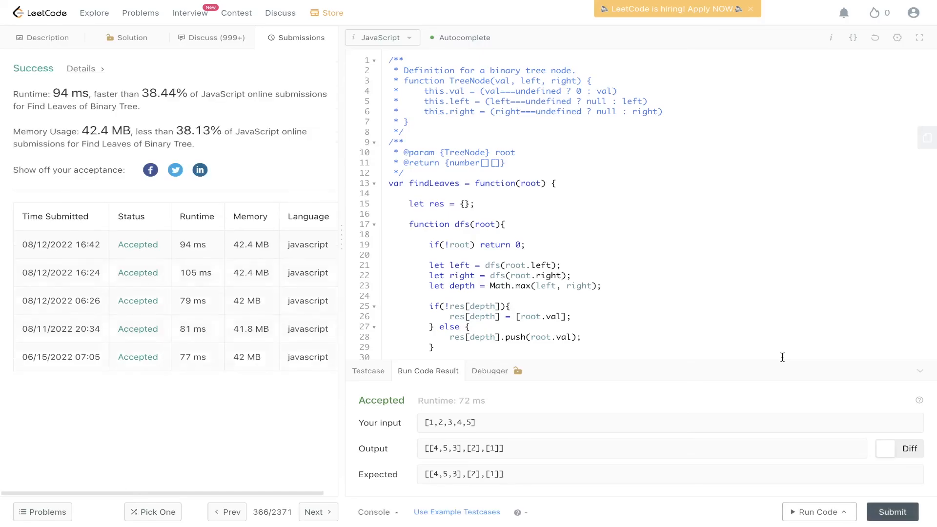